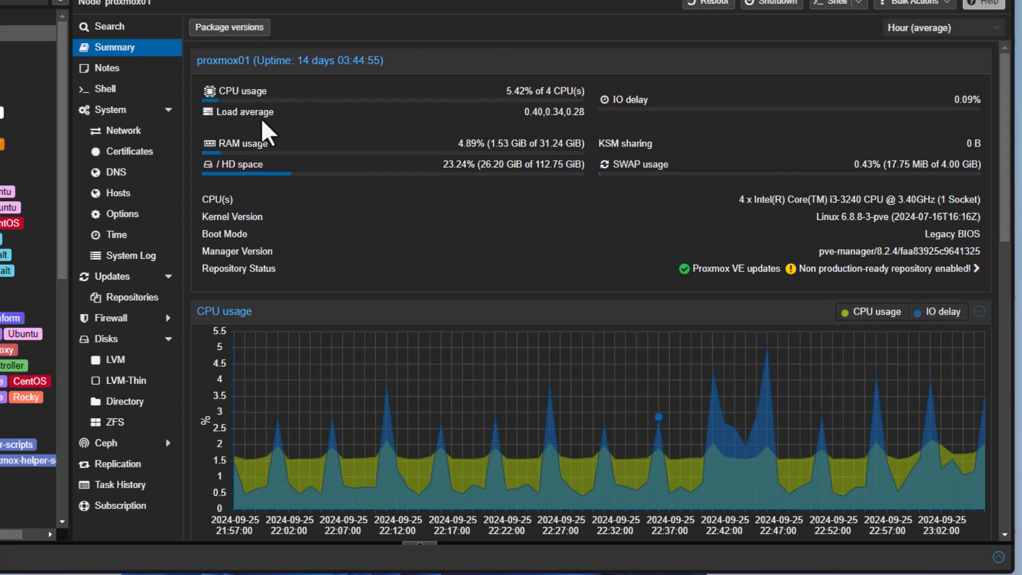
pyautogui.moveTo(126, 107)
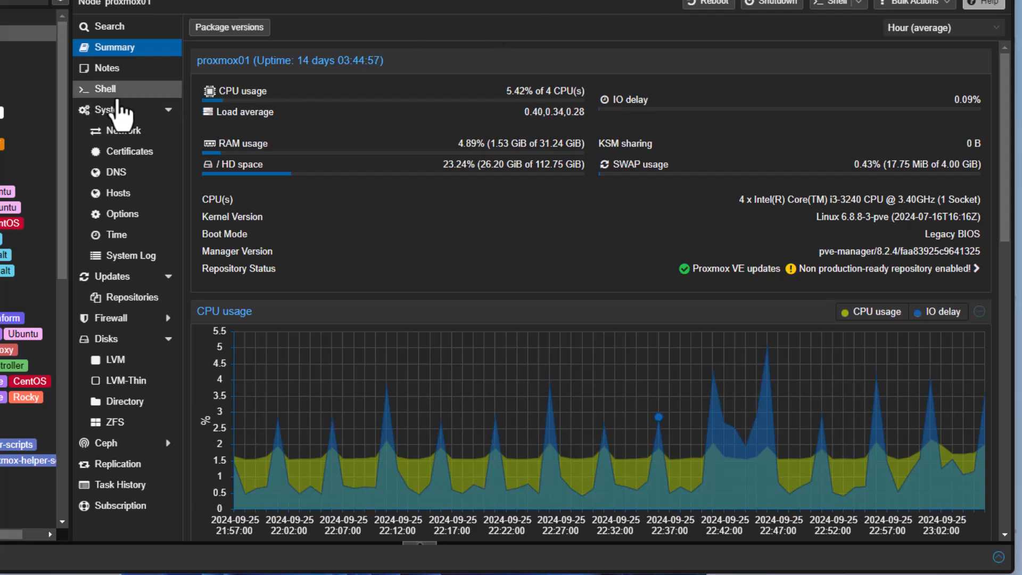
# Step: Install the powertop package with apt in the node shell, confirming with y
pyautogui.click(104, 90)
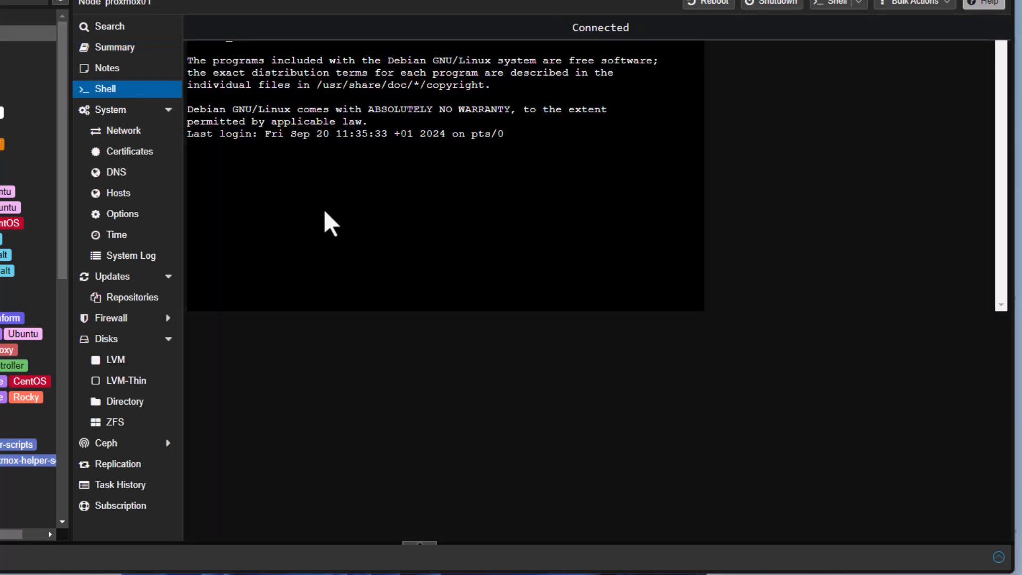
pyautogui.write('a')
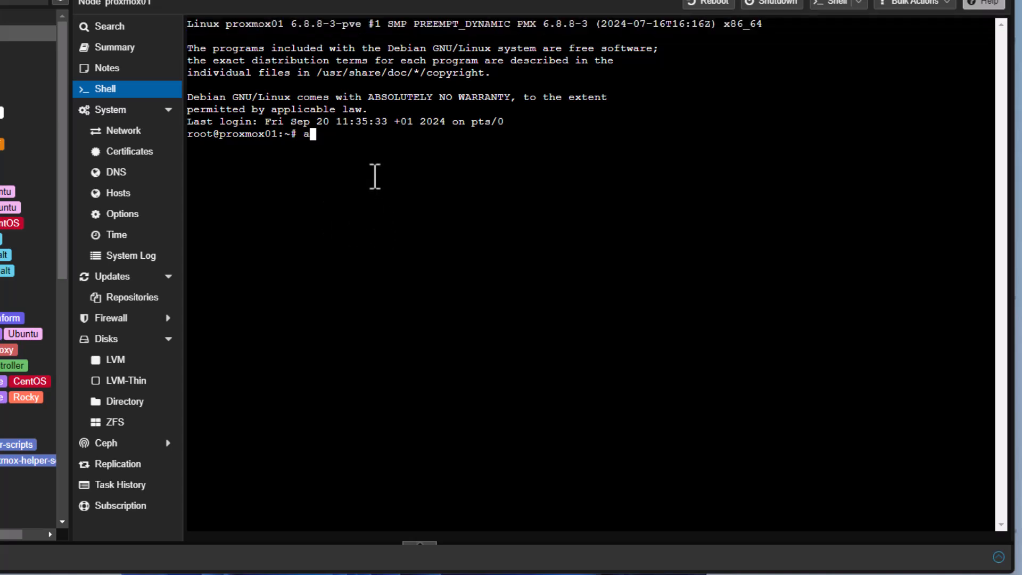
pyautogui.write('pt insta')
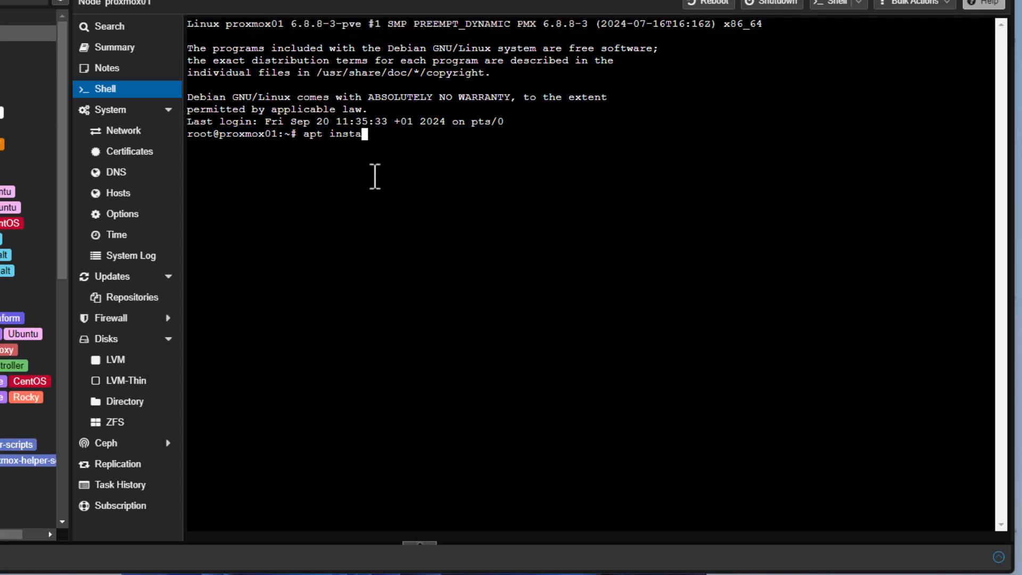
pyautogui.write('ll po')
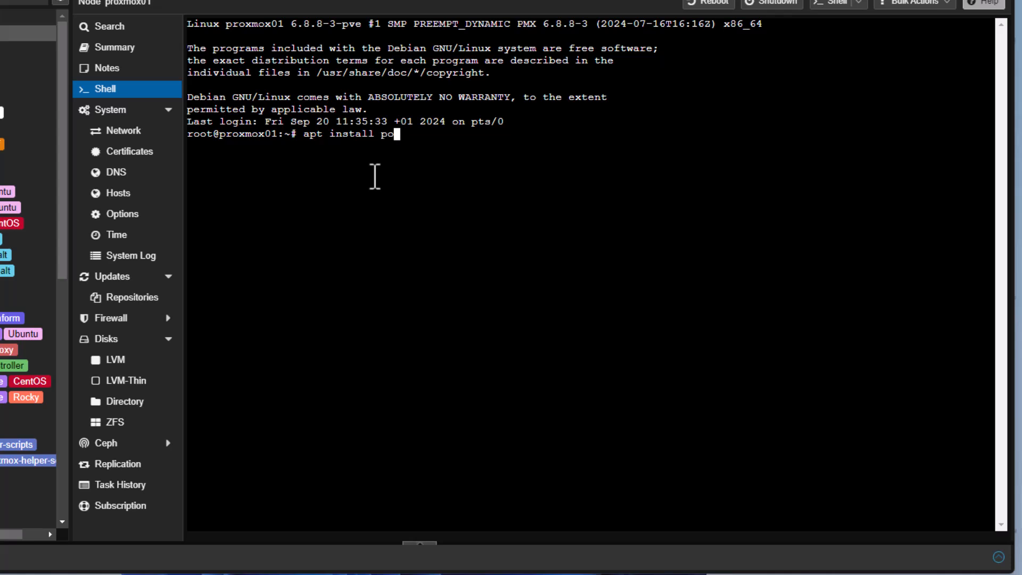
pyautogui.write('wertop')
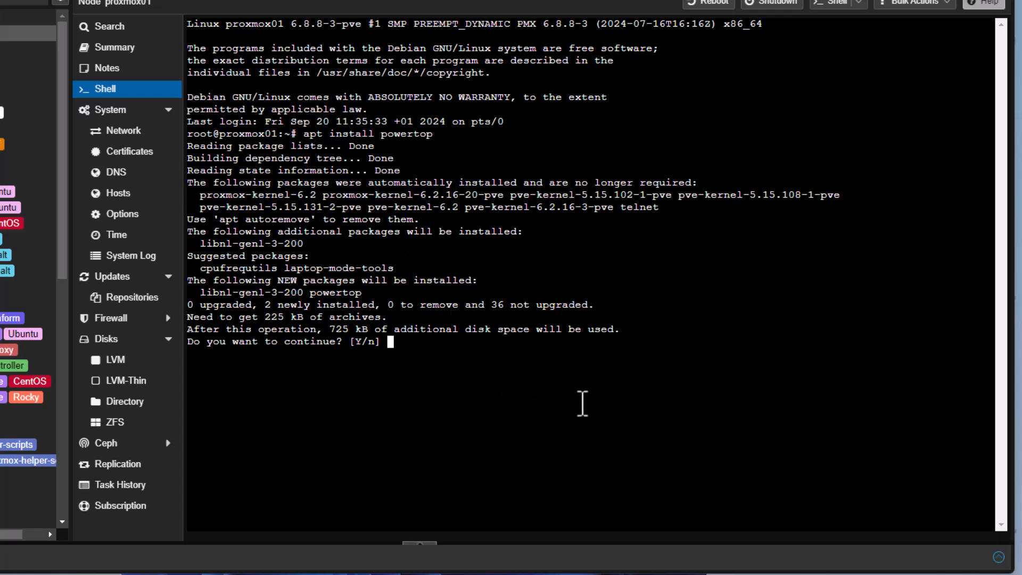
pyautogui.write('y')
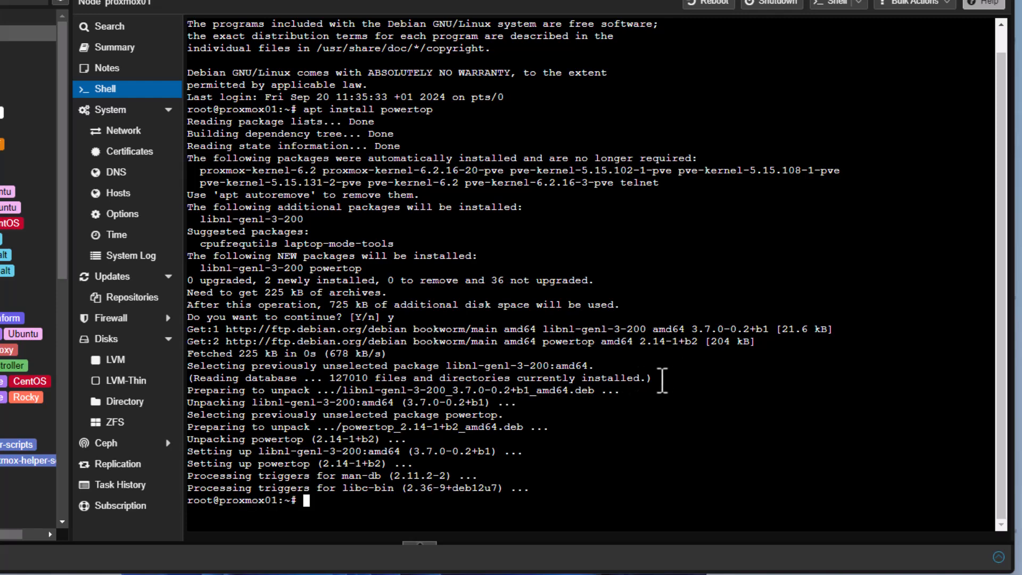
pyautogui.moveTo(830, 15)
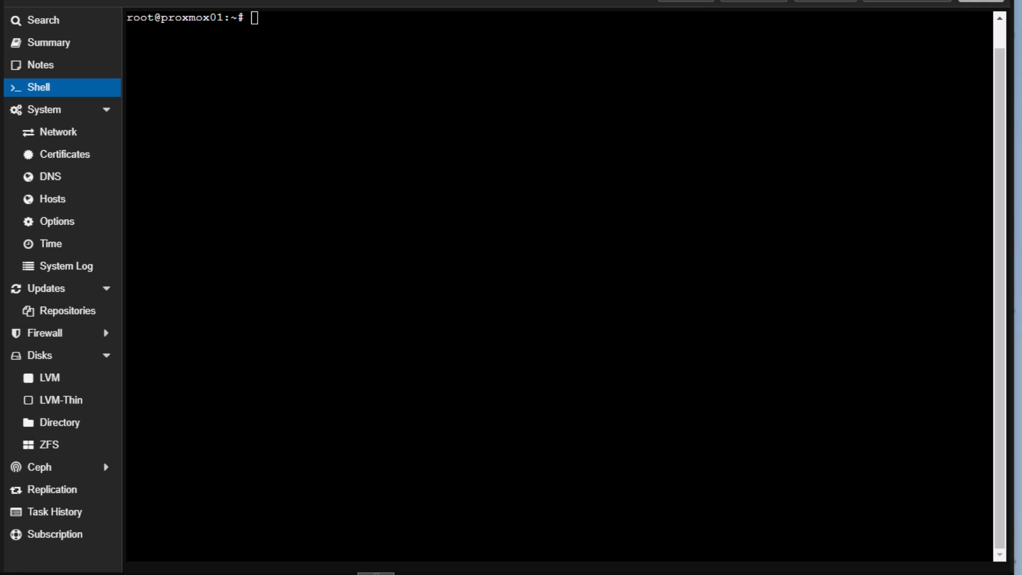
pyautogui.moveTo(519, 268)
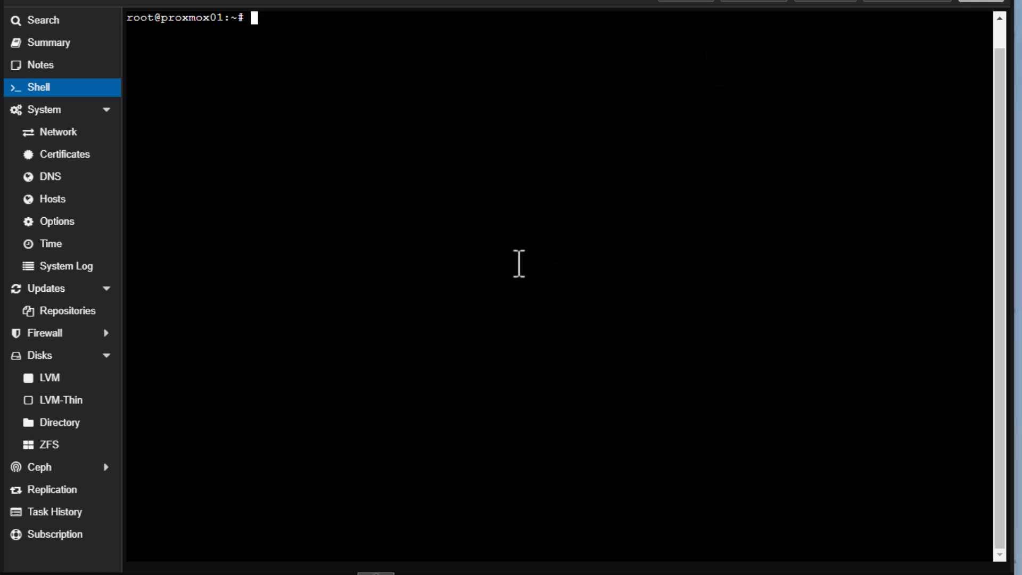
# Step: Start typing the powertop command at the root prompt
pyautogui.write('power')
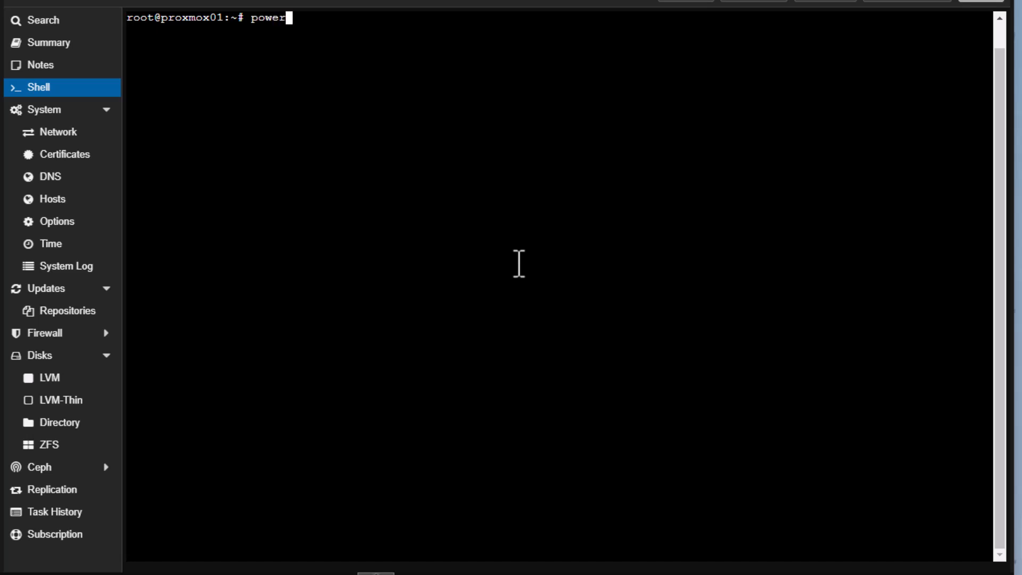
pyautogui.write('to')
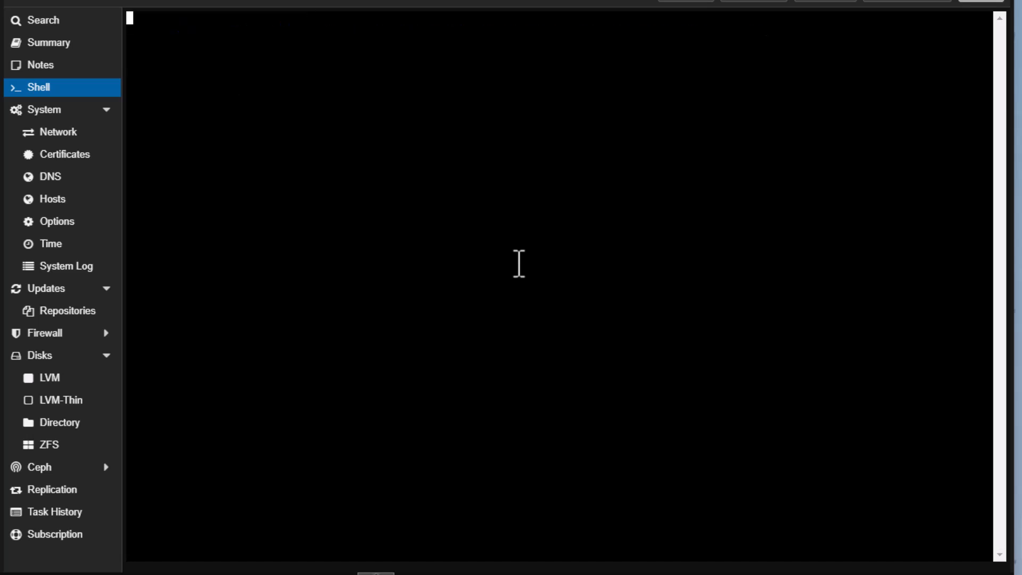
# Step: Launch powertop, view the Tunables screen, then return to the Overview of wakeups
pyautogui.write('powertop')
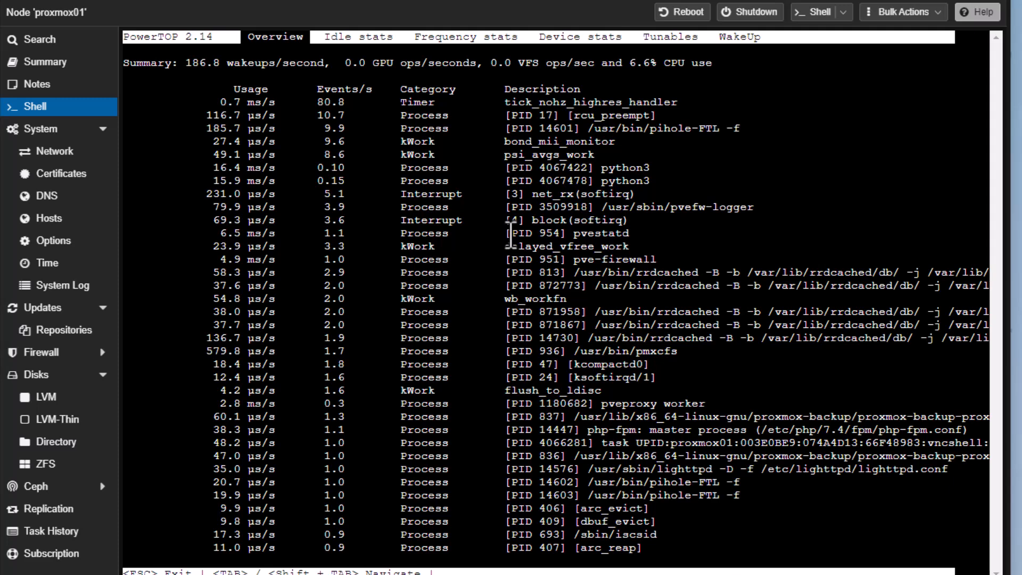
pyautogui.press('Tab')
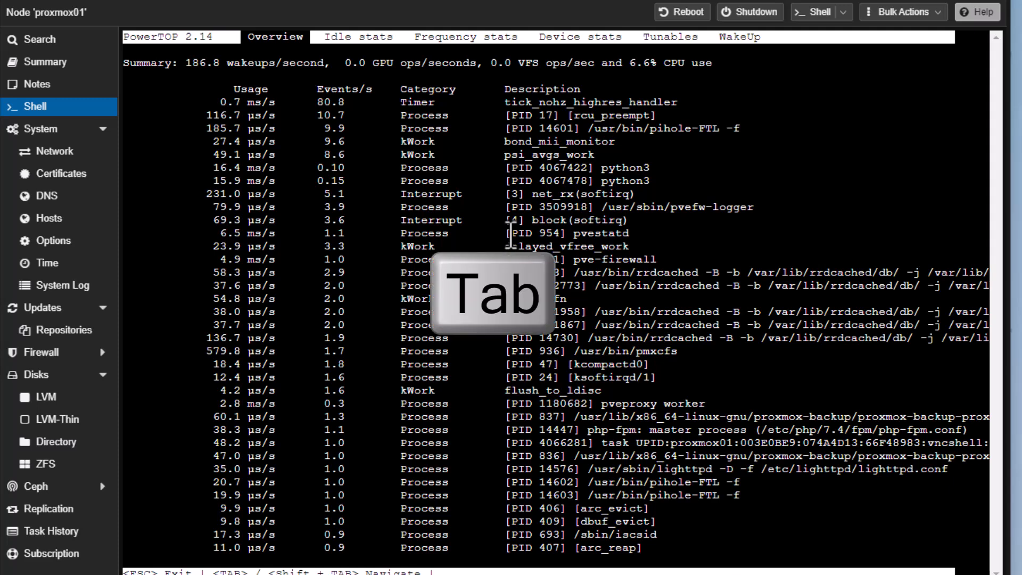
pyautogui.press('Tab')
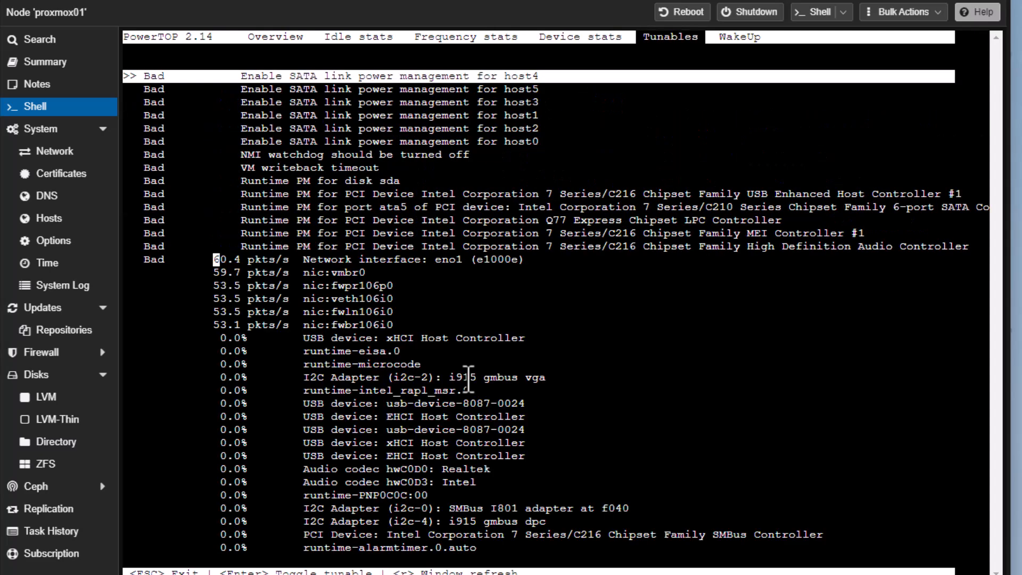
pyautogui.click(274, 37)
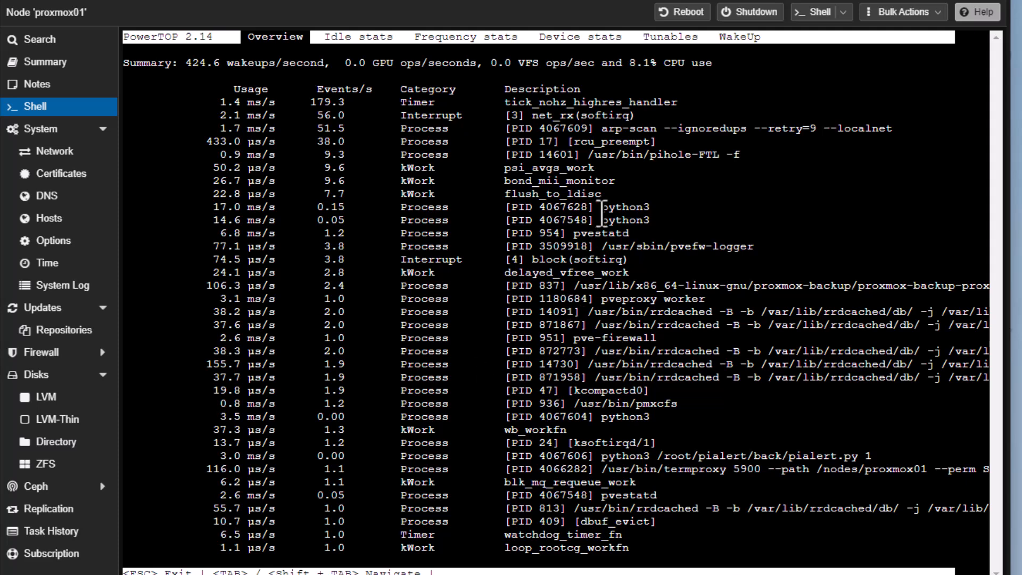
pyautogui.moveTo(619, 198)
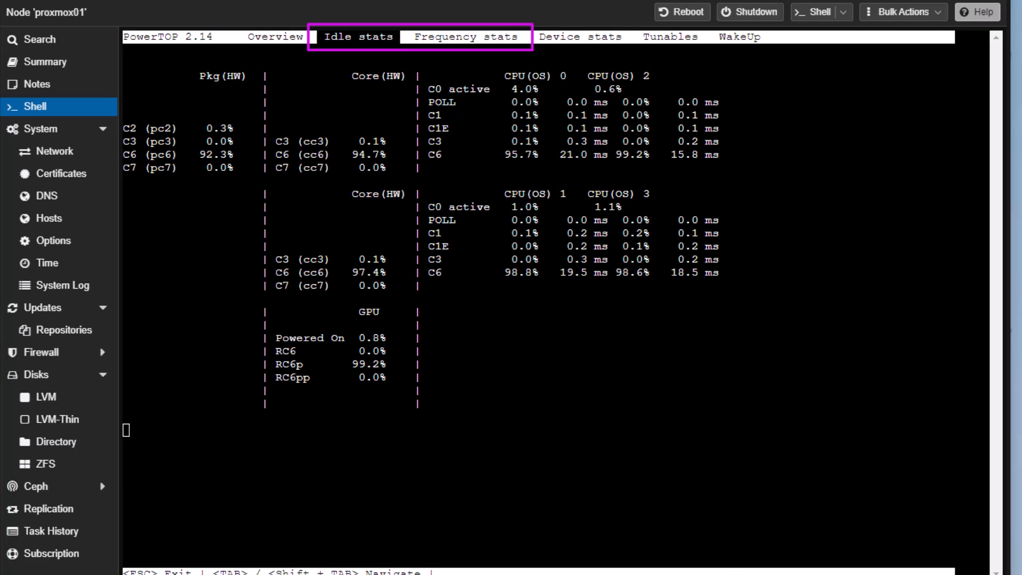
# Step: Switch PowerTOP to the Idle stats screen showing C-state percentages
pyautogui.click(464, 37)
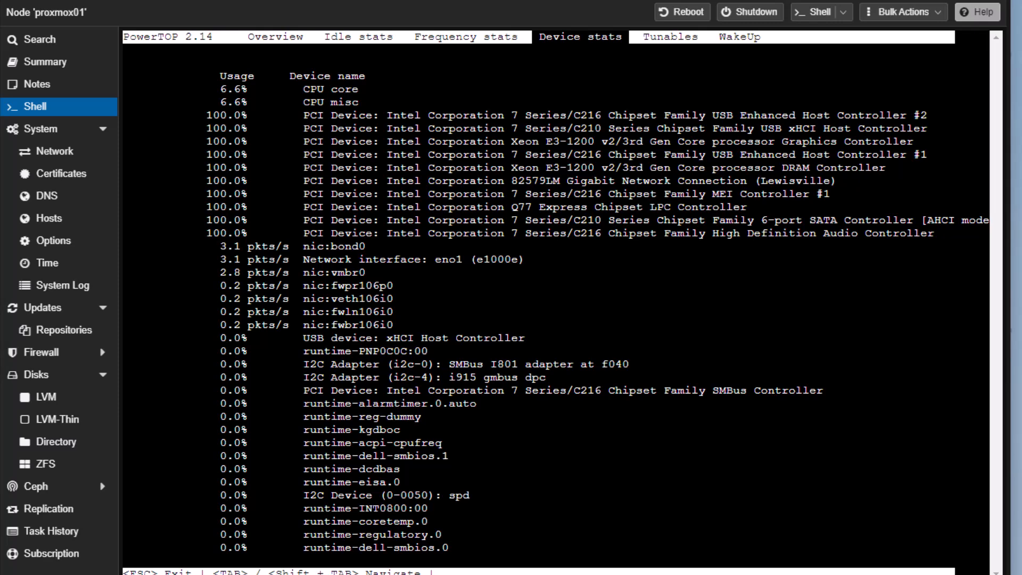
# Step: Move PowerTOP through the Frequency and Device stats screens
pyautogui.click(578, 36)
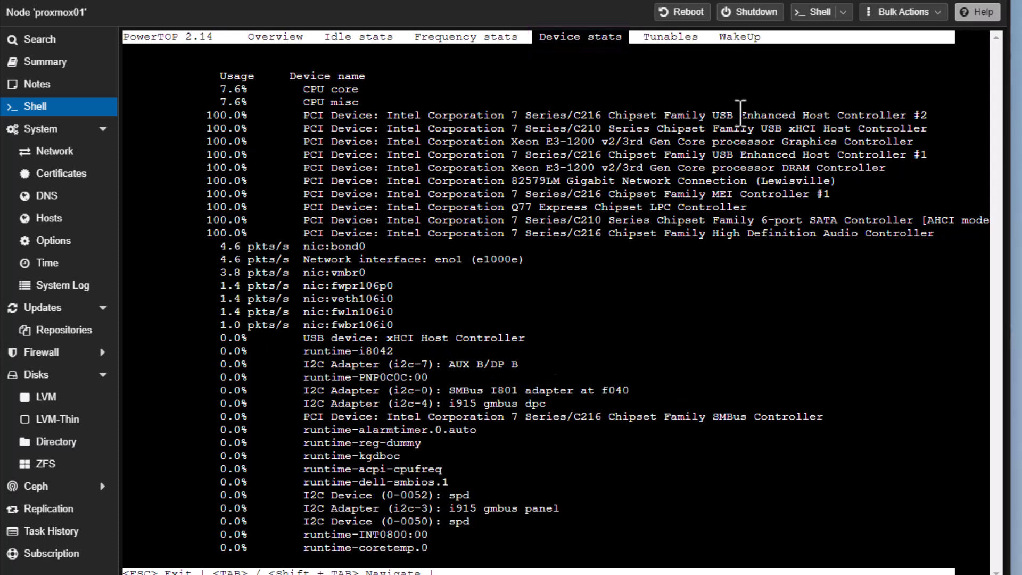
pyautogui.click(670, 36)
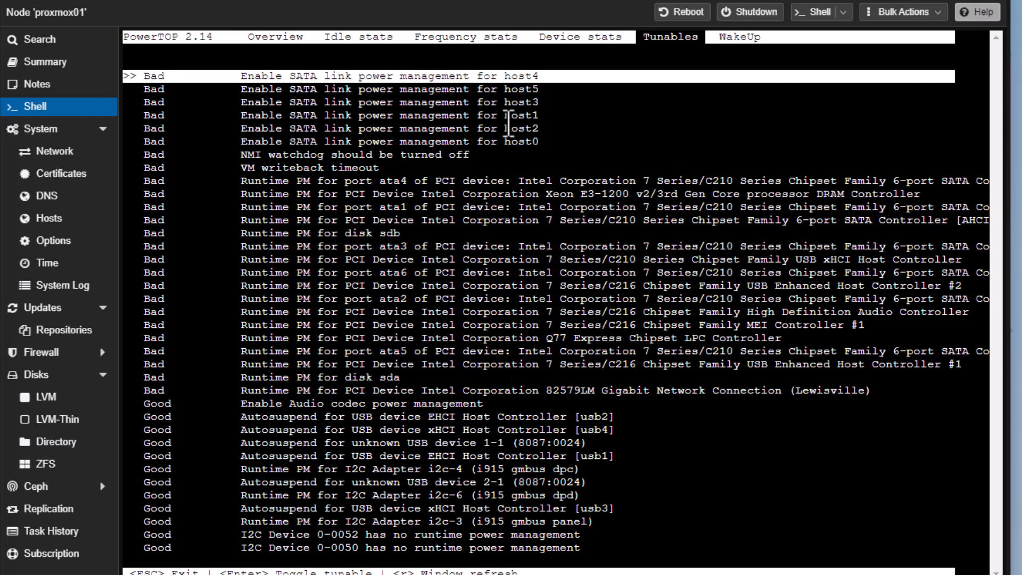
# Step: Toggle the SATA link power management tunables for the hosts from Bad to Good
pyautogui.press('Down')
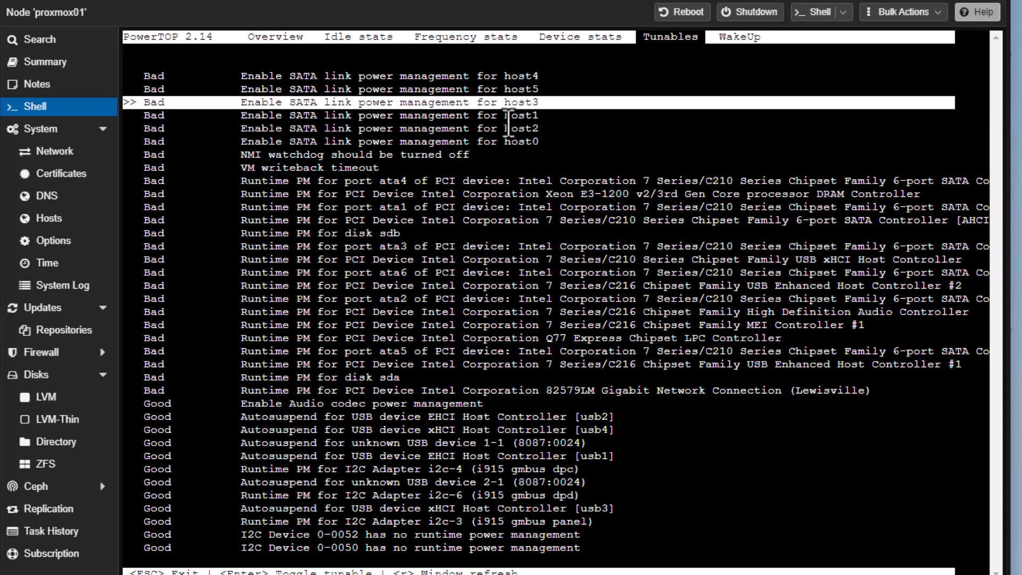
pyautogui.press('Down')
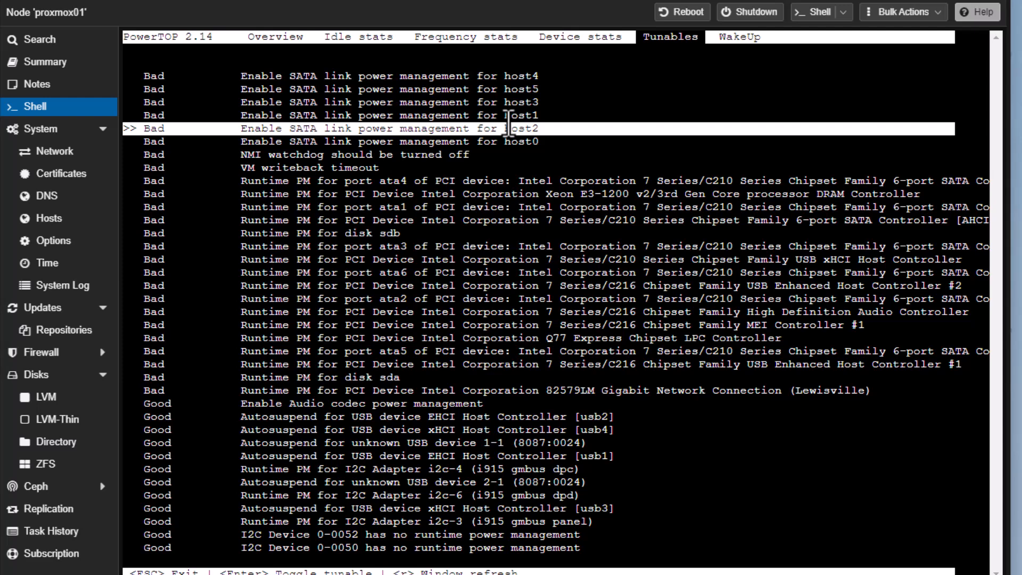
pyautogui.press('Down')
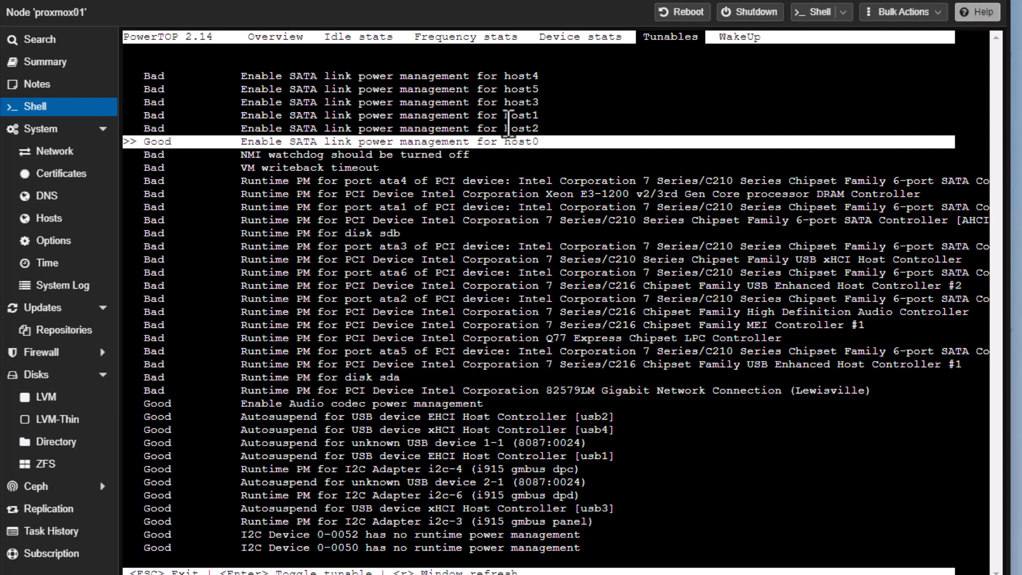
pyautogui.press('Enter')
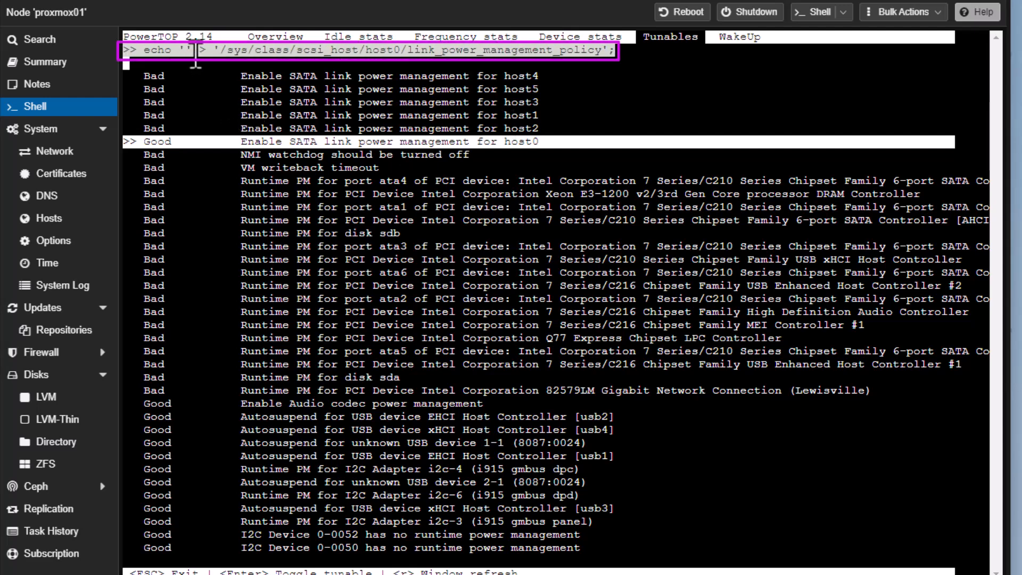
pyautogui.moveTo(511, 109)
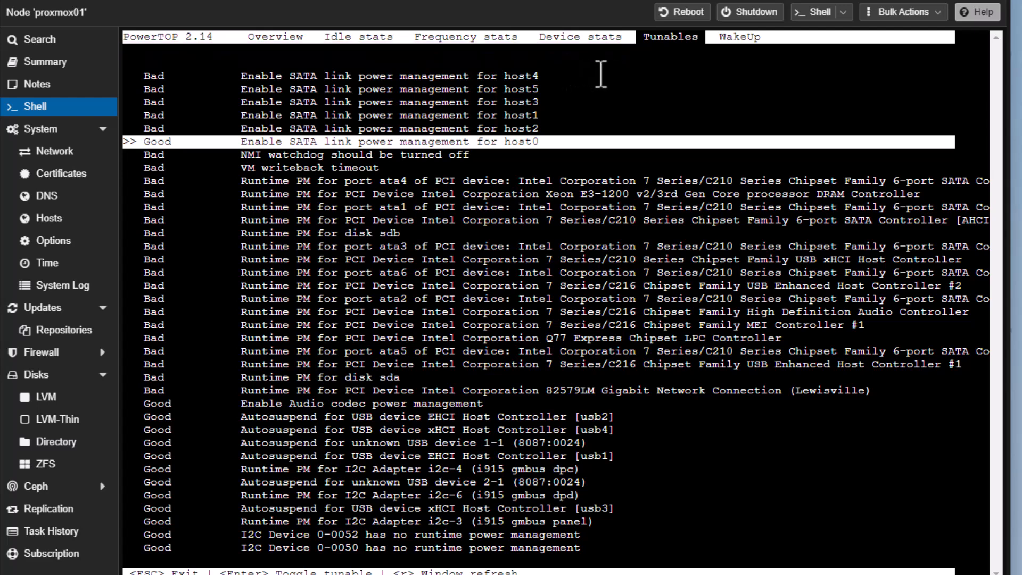
pyautogui.moveTo(662, 179)
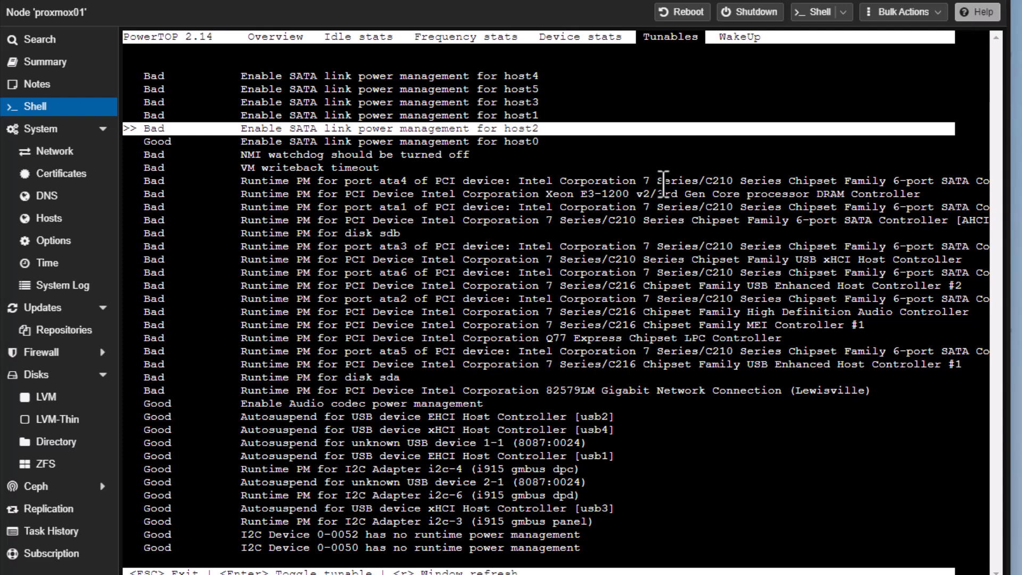
pyautogui.press('Enter')
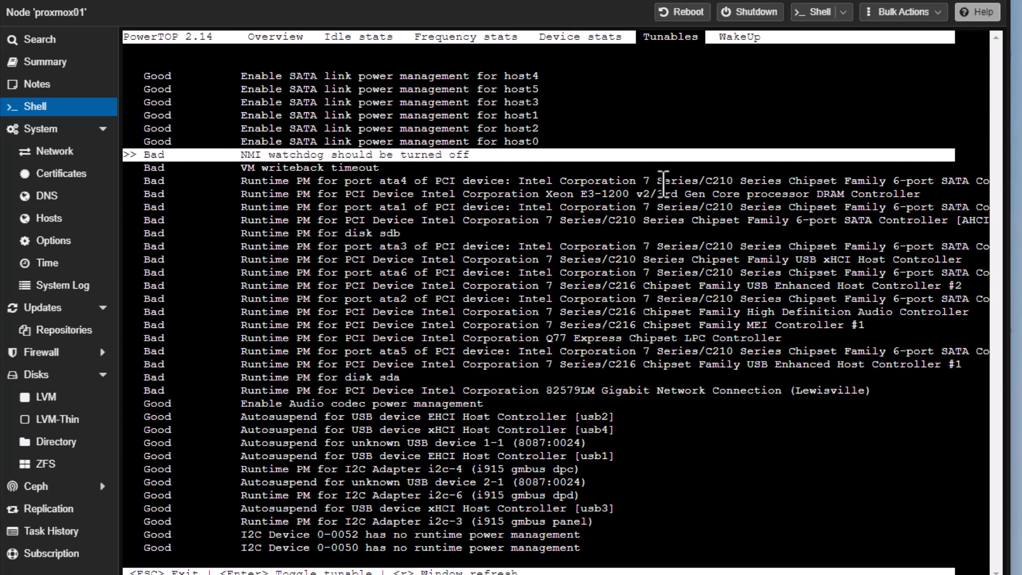
# Step: Set the VM writeback timeout, PCI runtime PM and DRAM controller tunables to Good
pyautogui.press('Down')
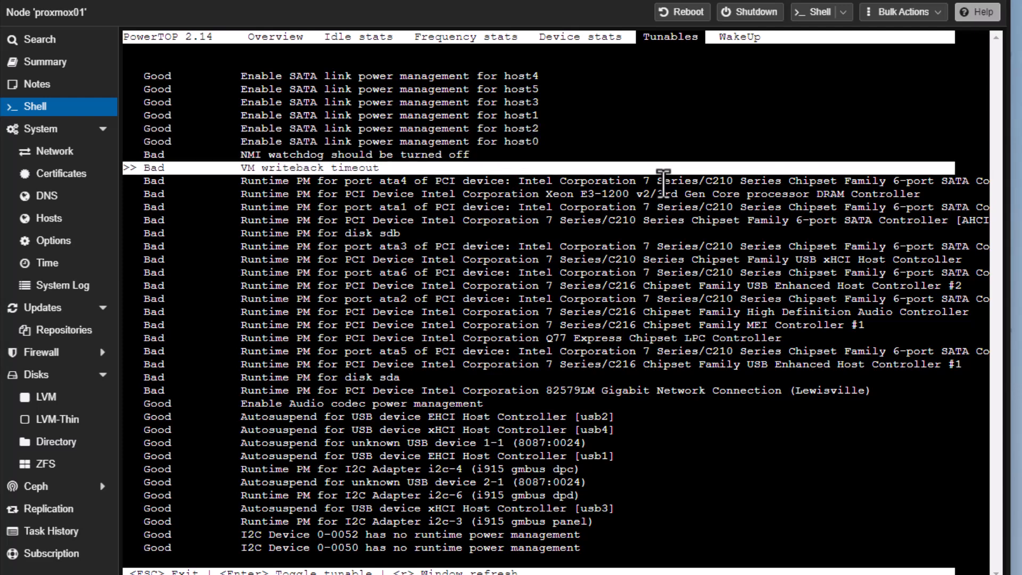
pyautogui.press('Up')
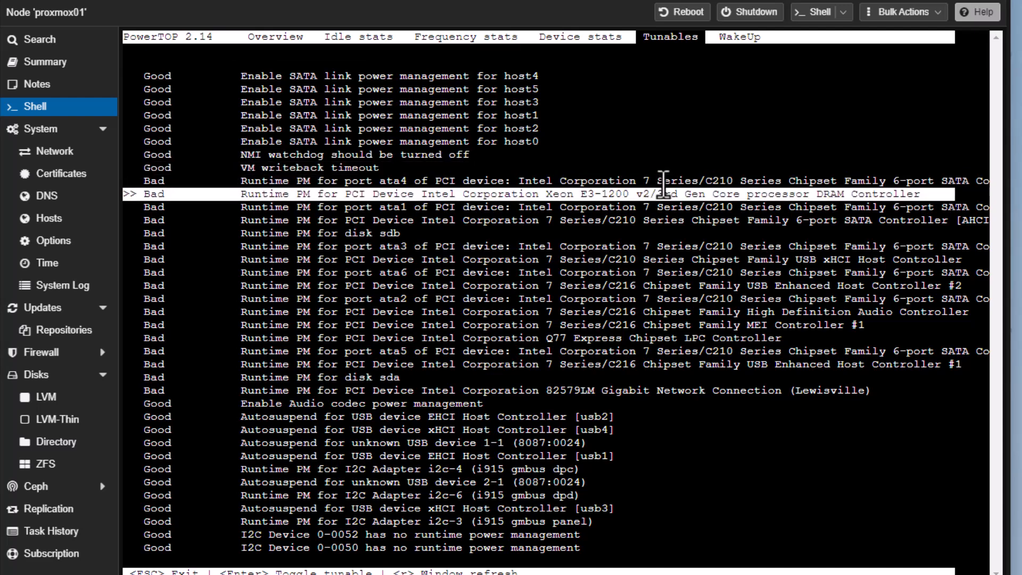
pyautogui.press('Down')
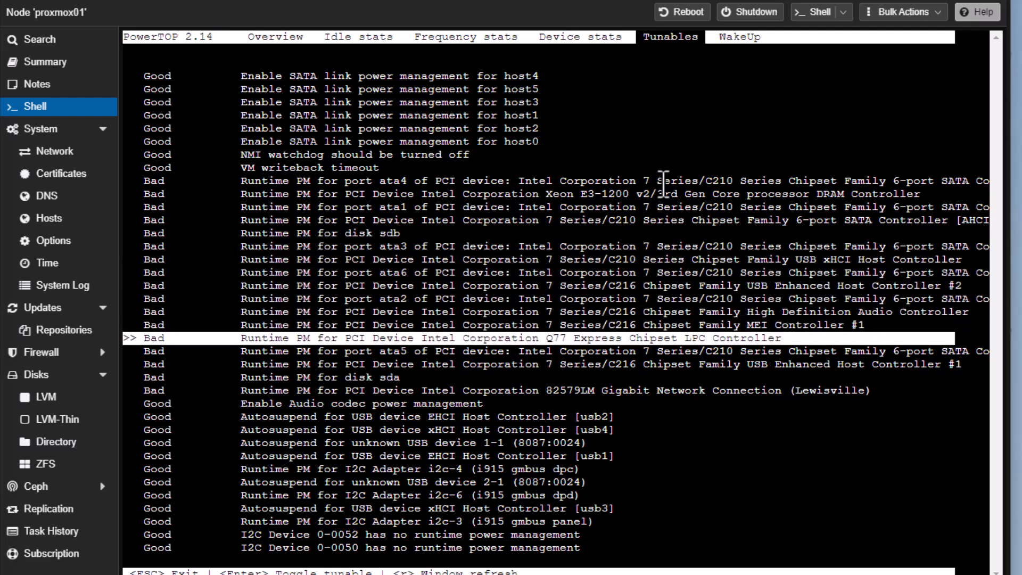
pyautogui.press('Enter')
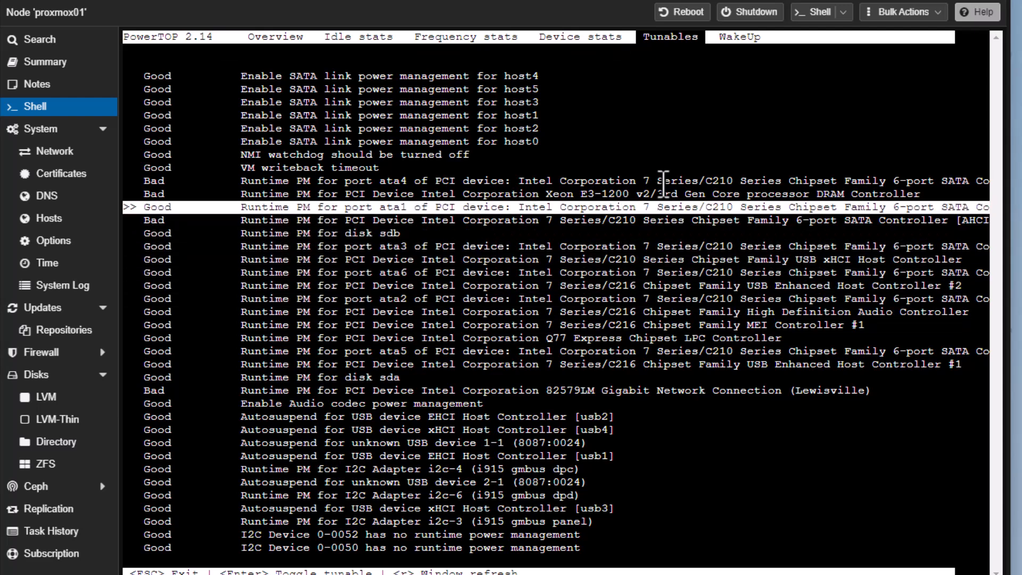
pyautogui.press('Down')
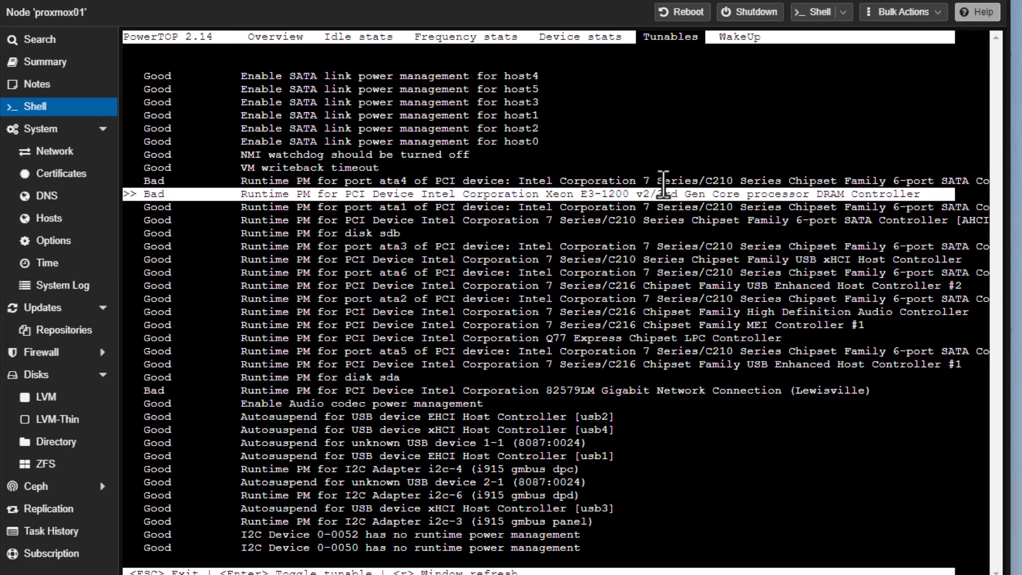
pyautogui.press('Enter')
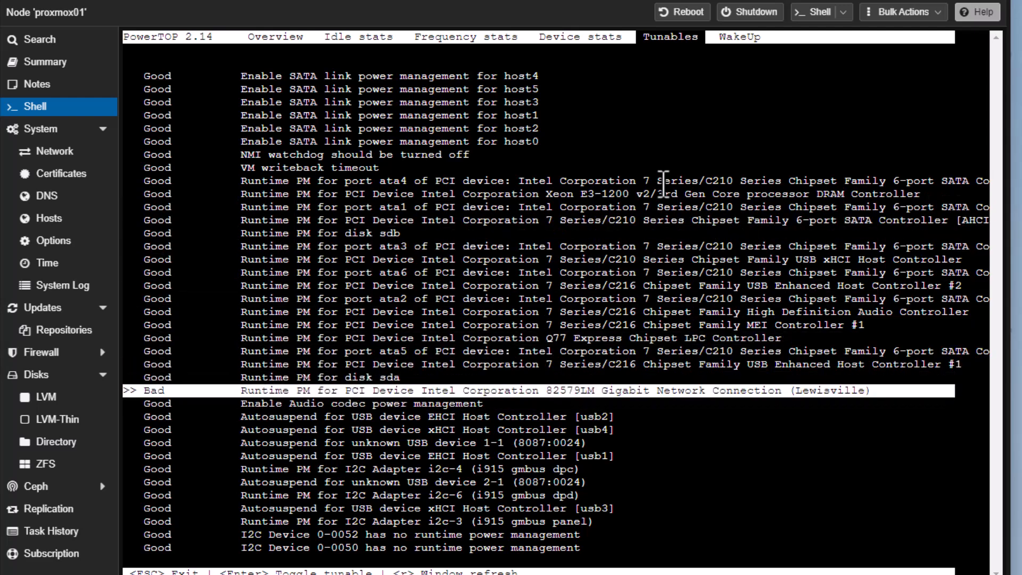
# Step: Set runtime PM for the Gigabit network connection to Good and exit PowerTOP
pyautogui.press('Enter')
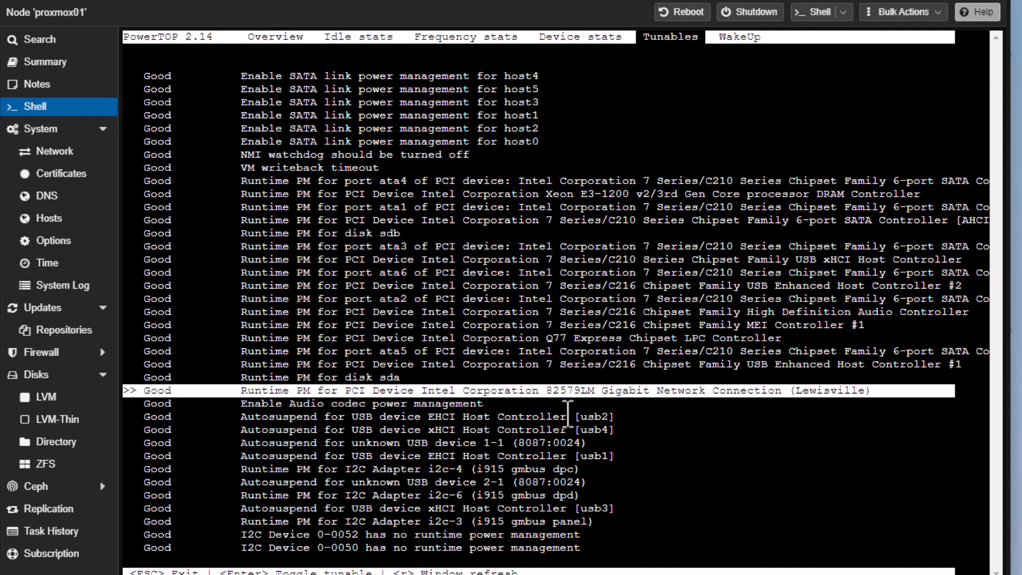
pyautogui.moveTo(799, 220)
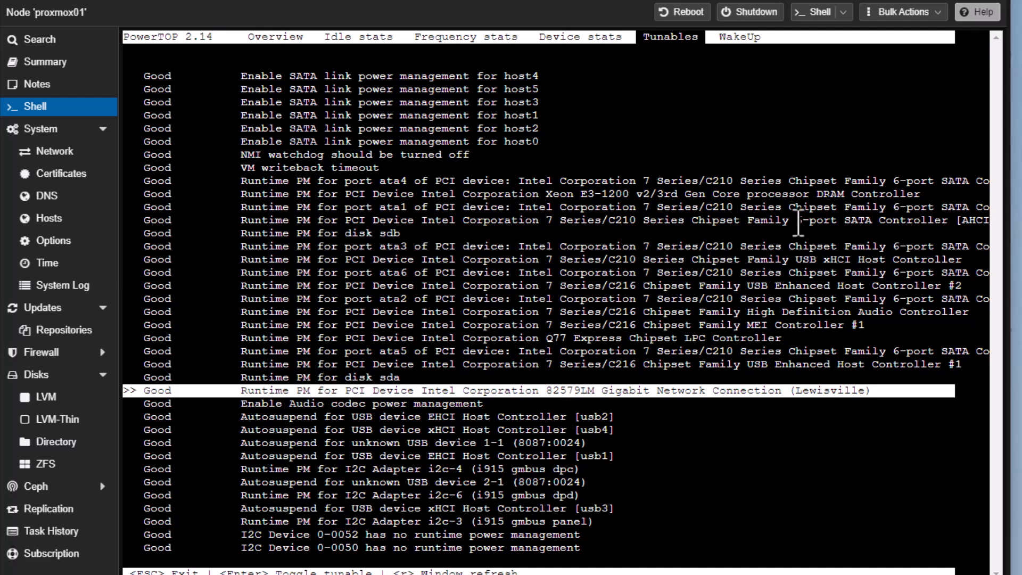
pyautogui.press('Escape')
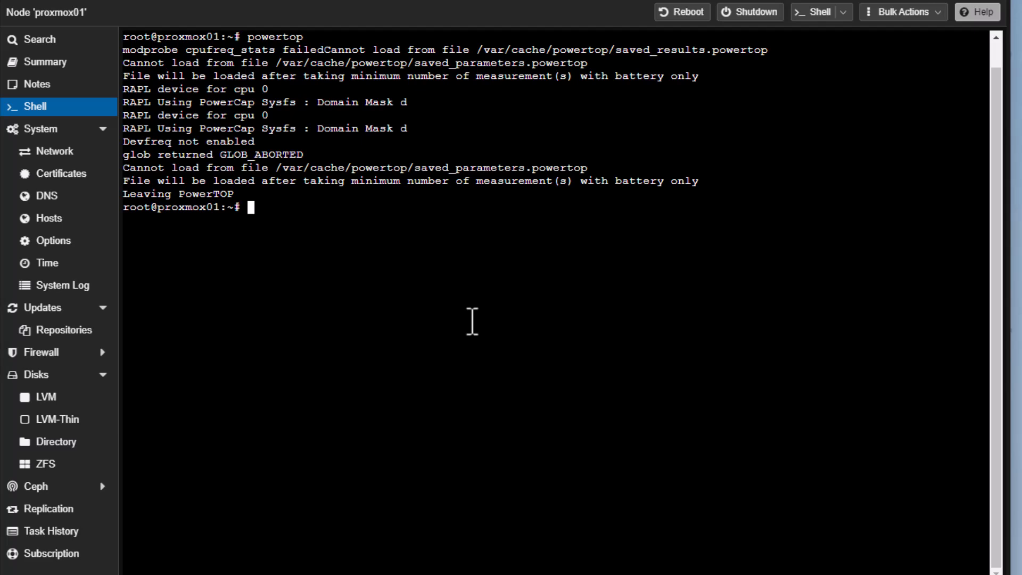
pyautogui.moveTo(472, 332)
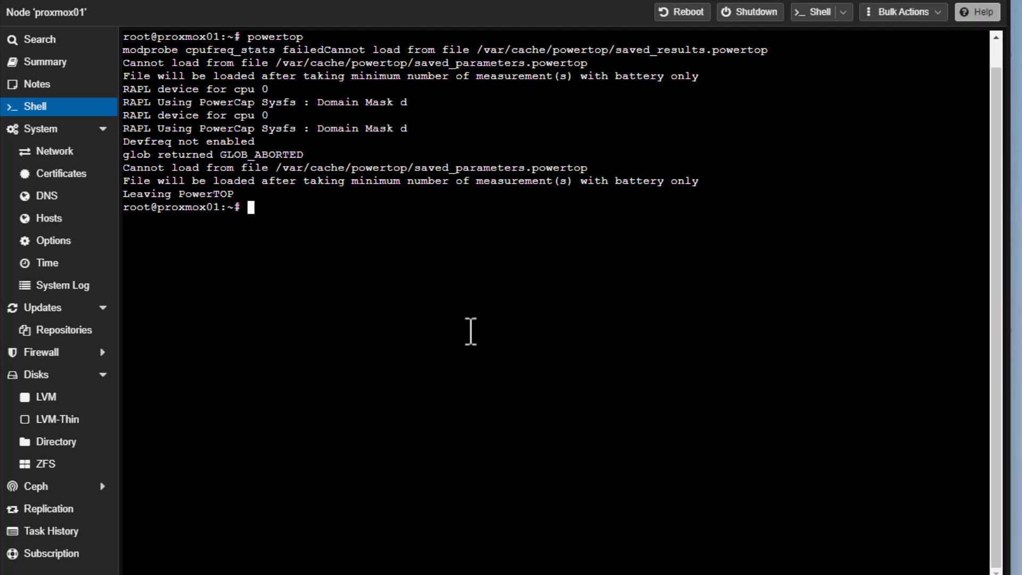
# Step: Enter the powertop --auto-tune command at the shell prompt
pyautogui.write('powertop')
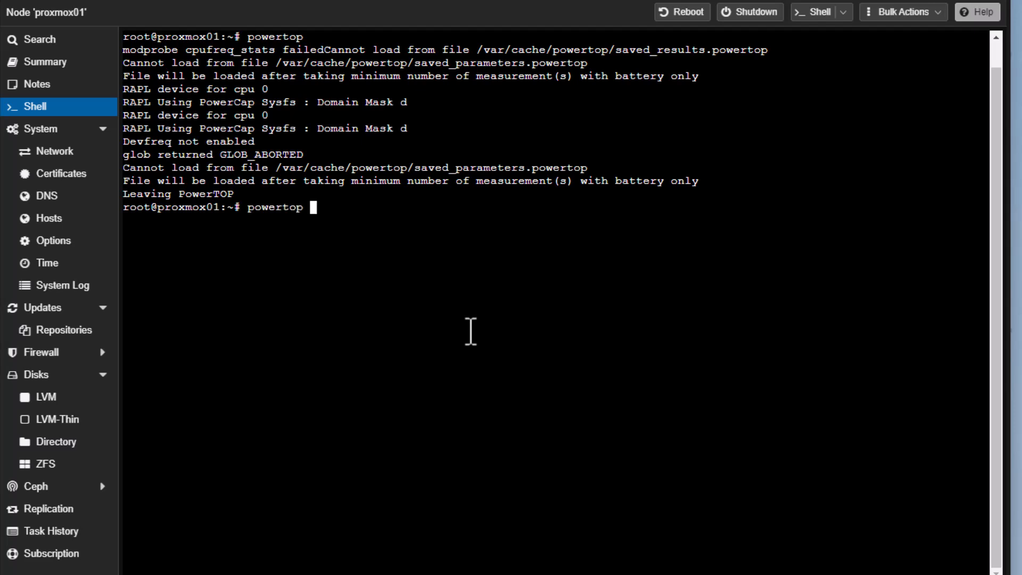
pyautogui.write('--aut')
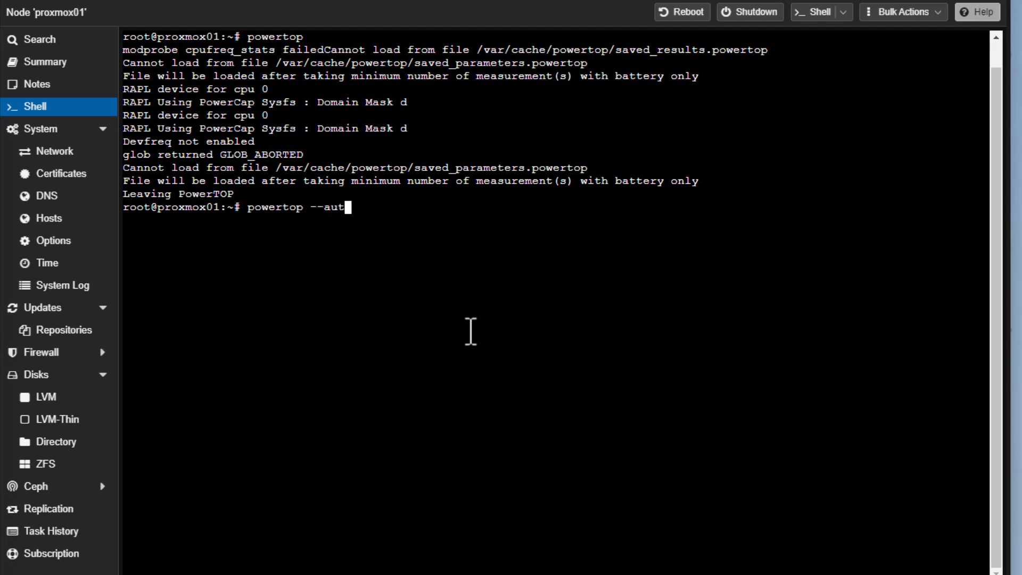
pyautogui.write('o-tu')
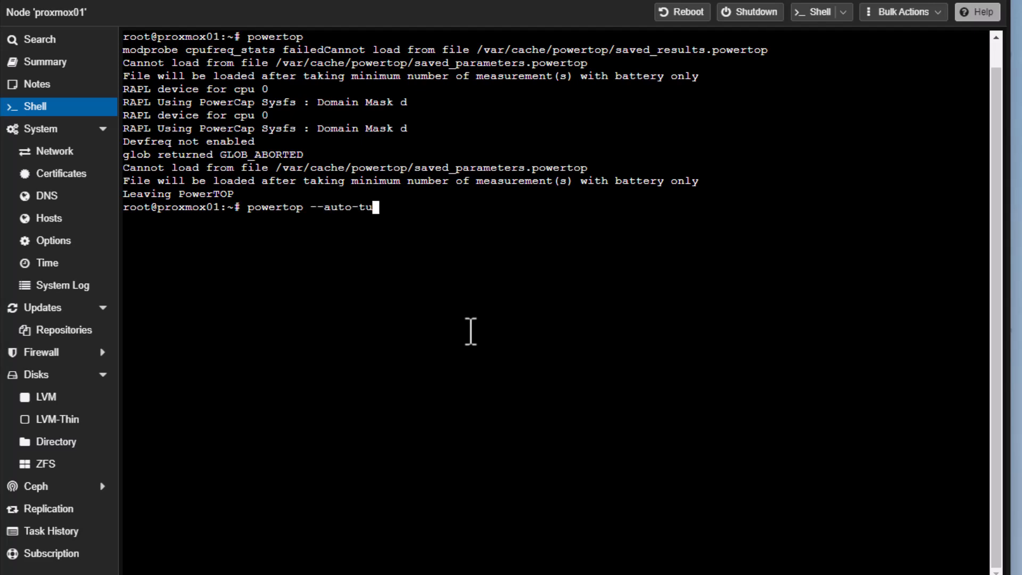
pyautogui.write('ne')
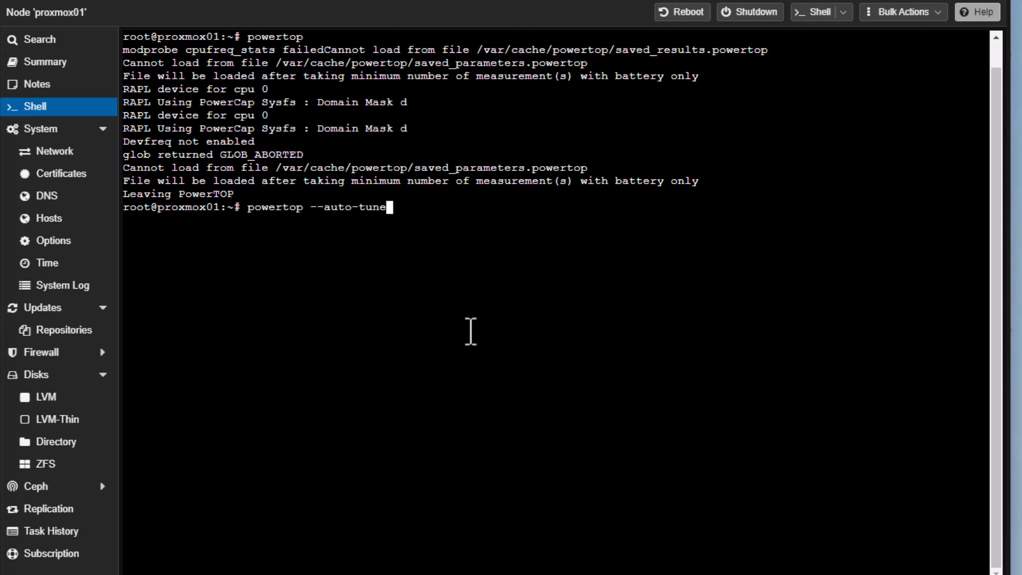
pyautogui.moveTo(662, 33)
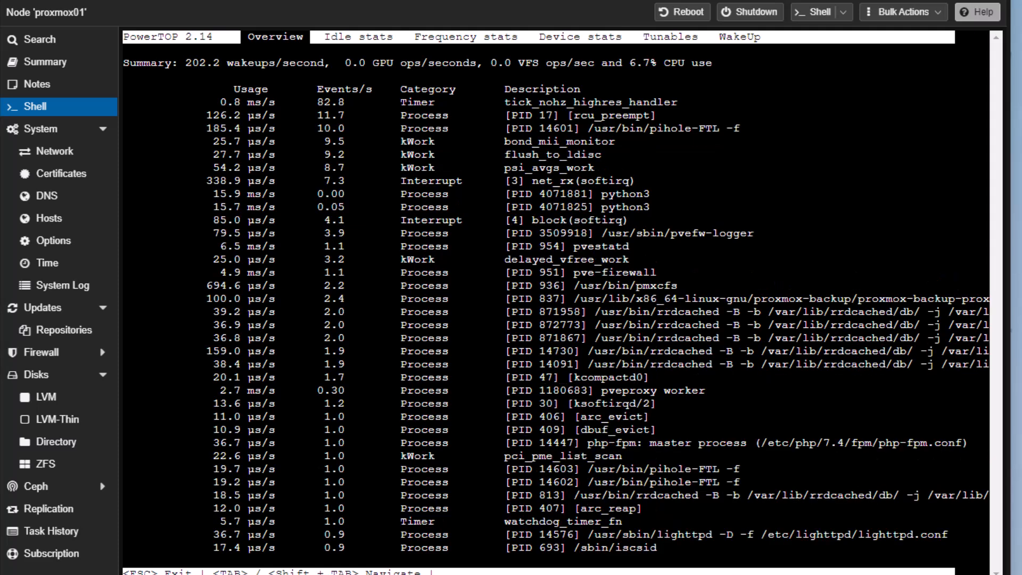
pyautogui.moveTo(690, 162)
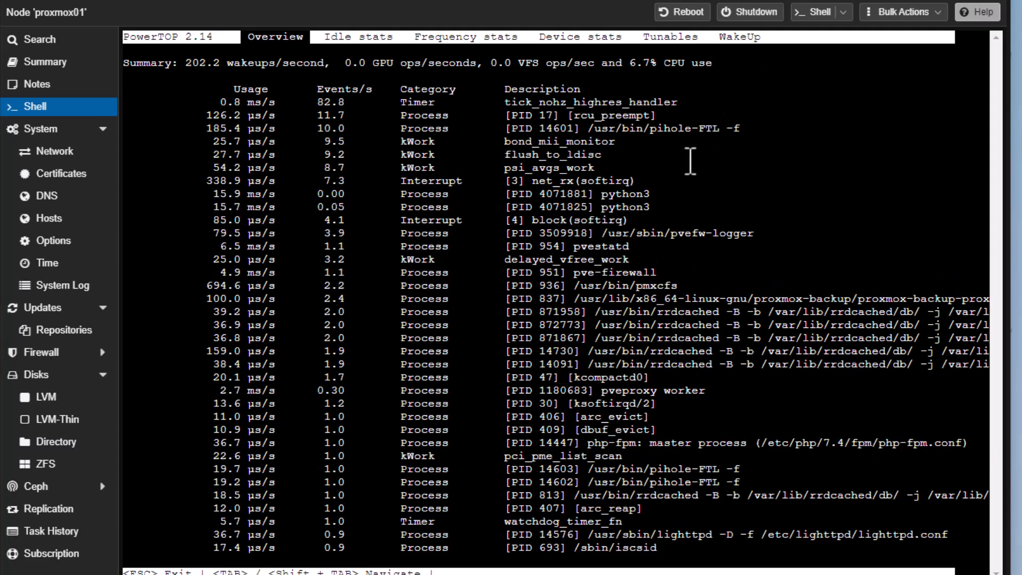
pyautogui.moveTo(648, 174)
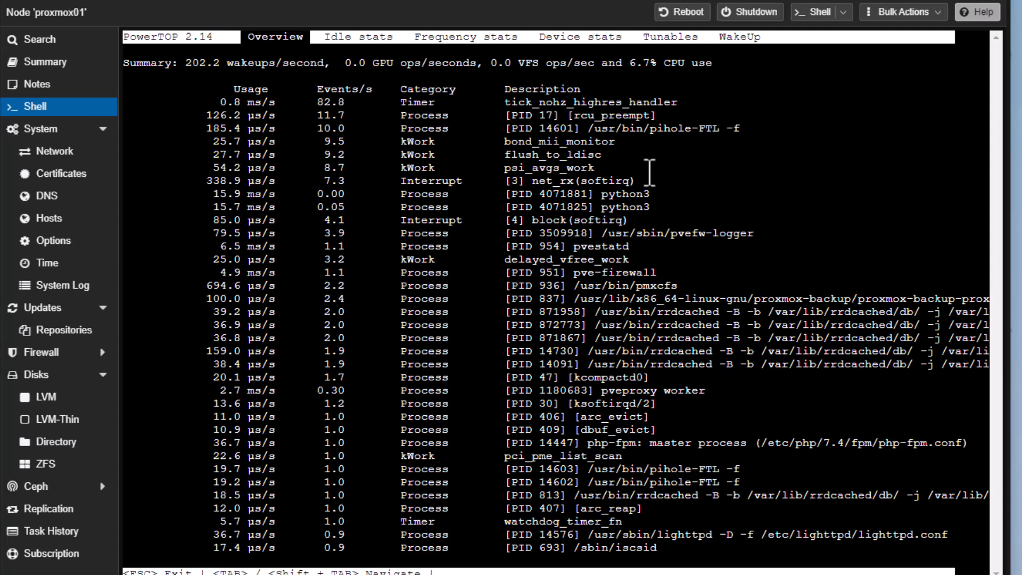
# Step: In the WakeUp list set wake-on-lan for eno1 to Enabled, then quit PowerTOP
pyautogui.click(465, 36)
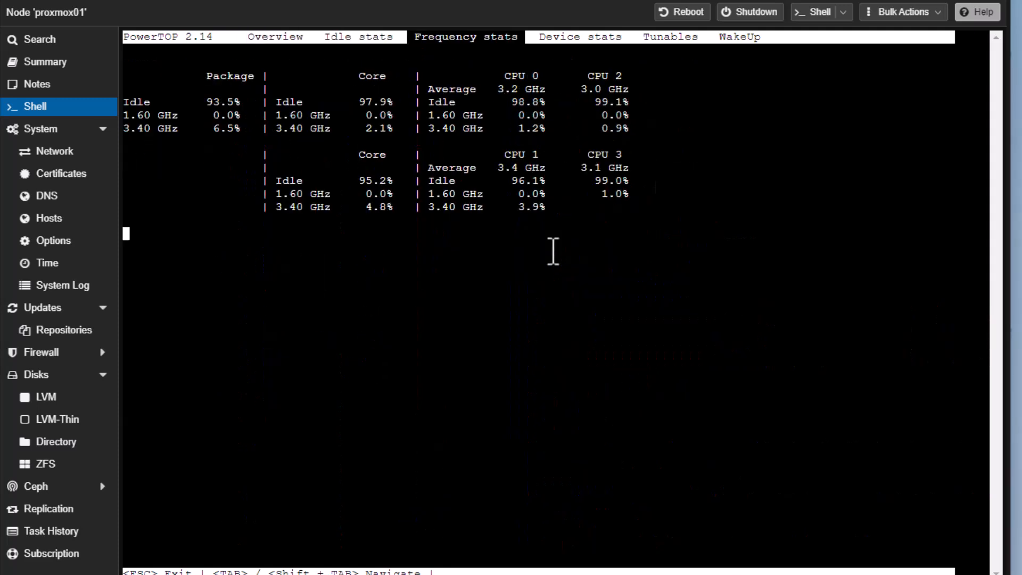
pyautogui.click(739, 36)
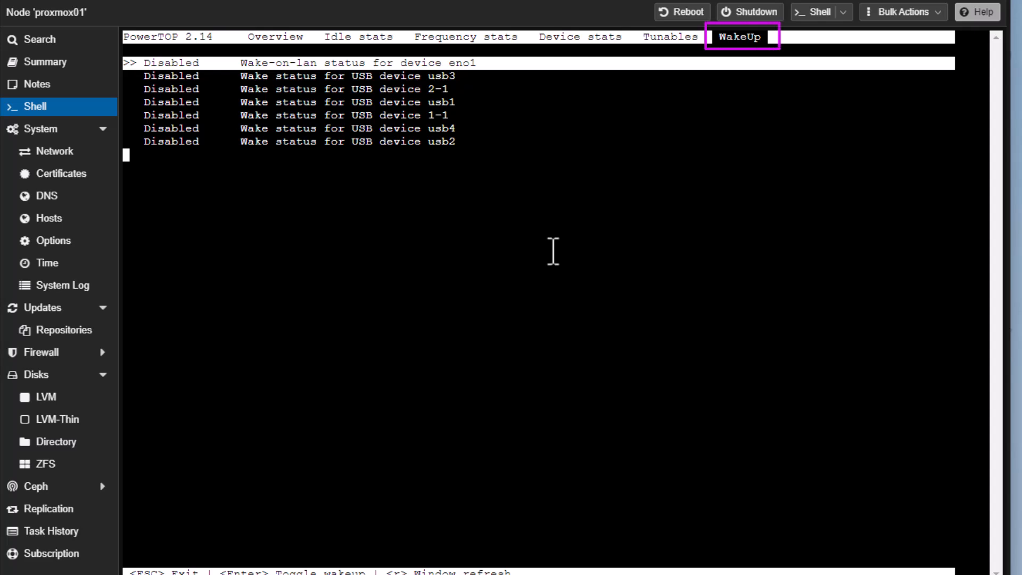
pyautogui.press('Down')
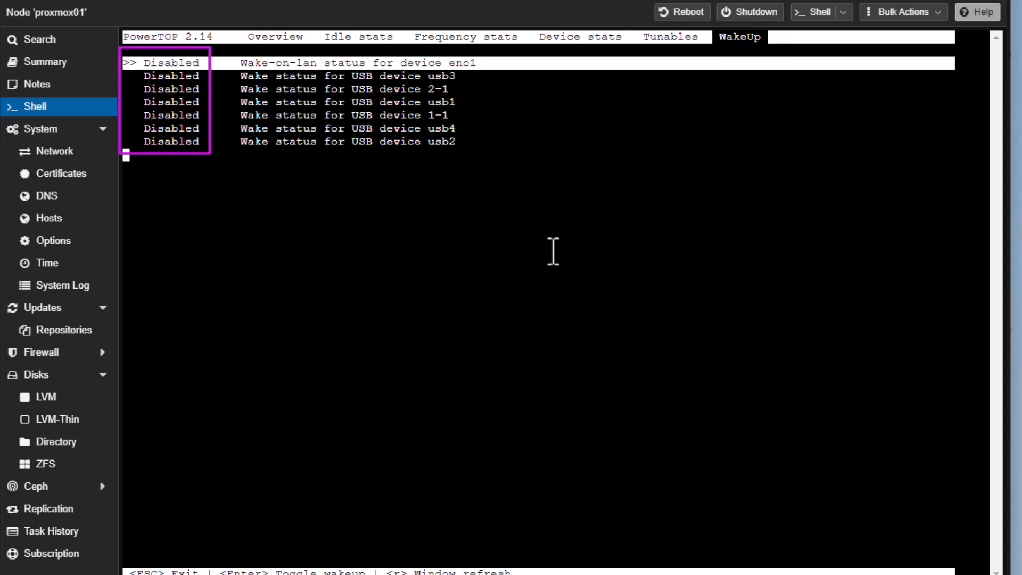
pyautogui.press('Down')
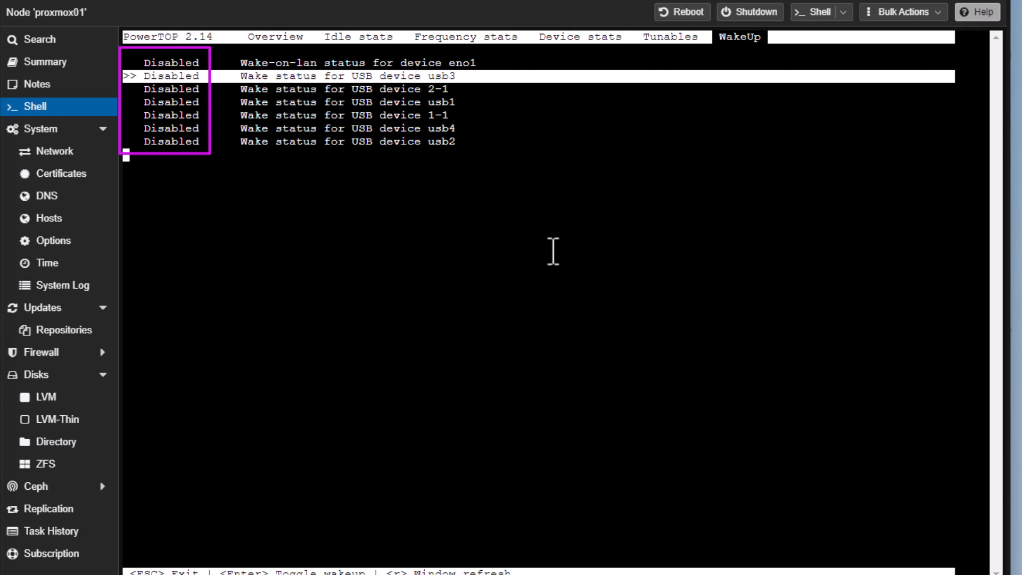
pyautogui.press('Enter')
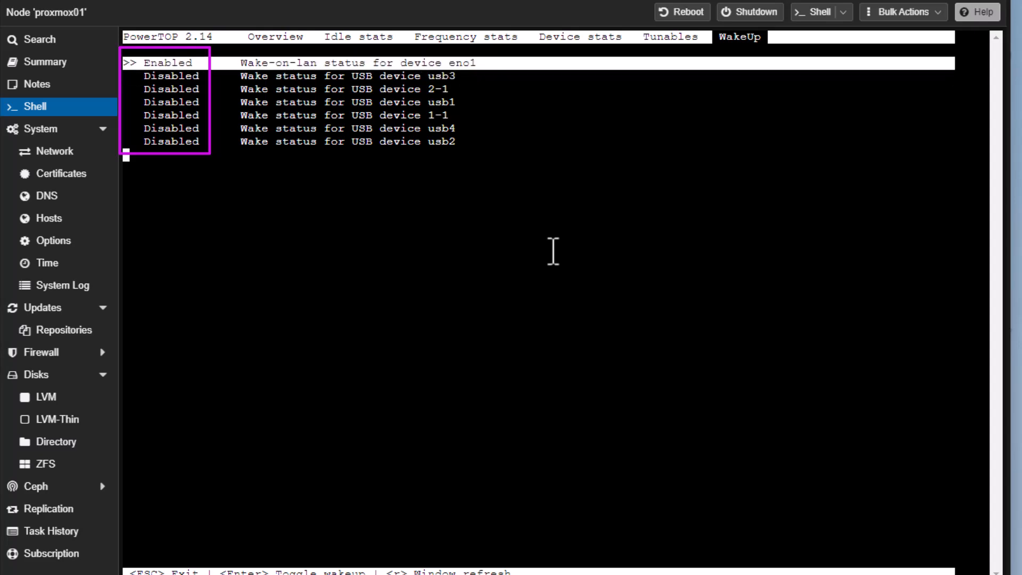
pyautogui.press('Escape')
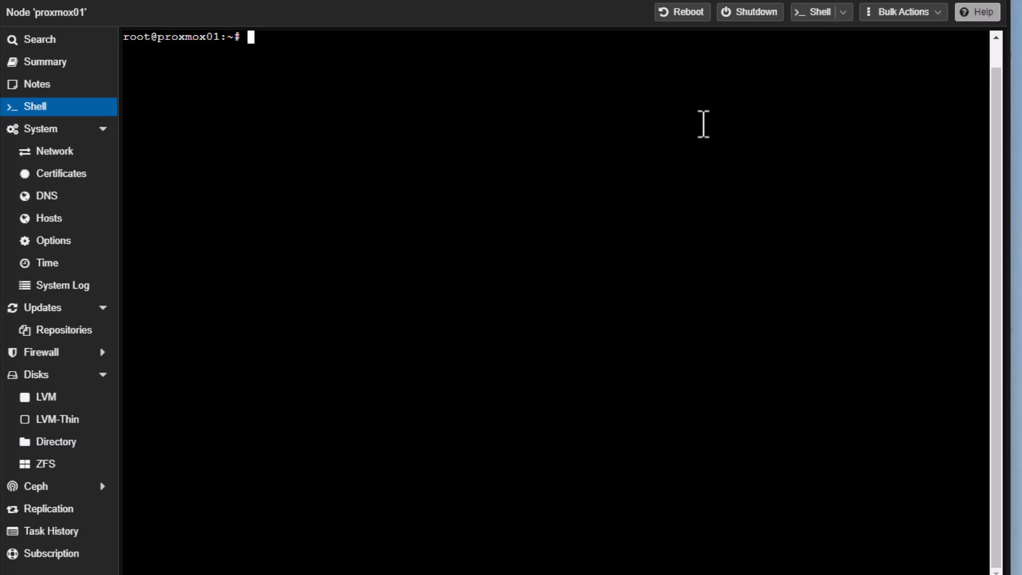
pyautogui.moveTo(307, 298)
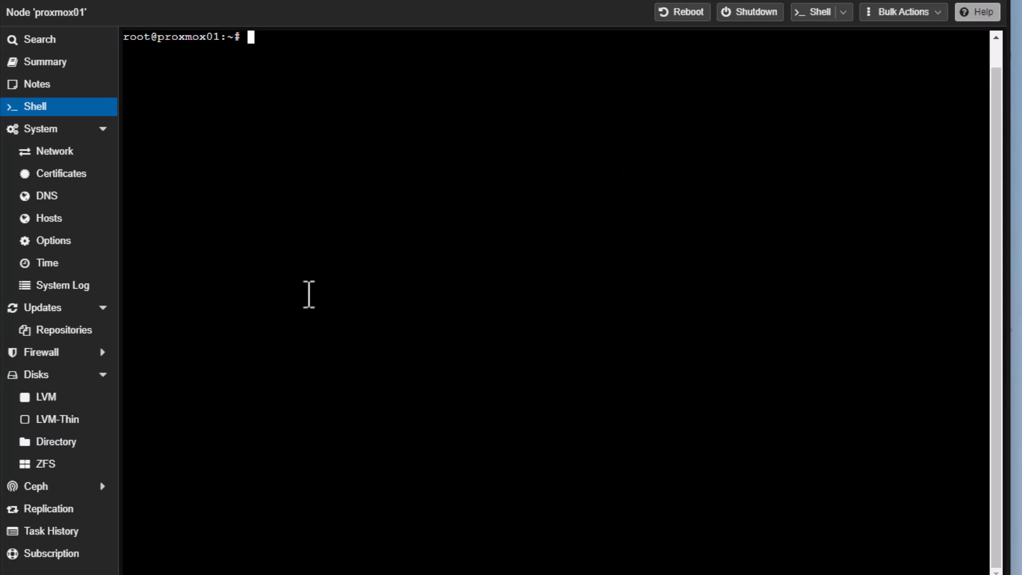
pyautogui.moveTo(361, 290)
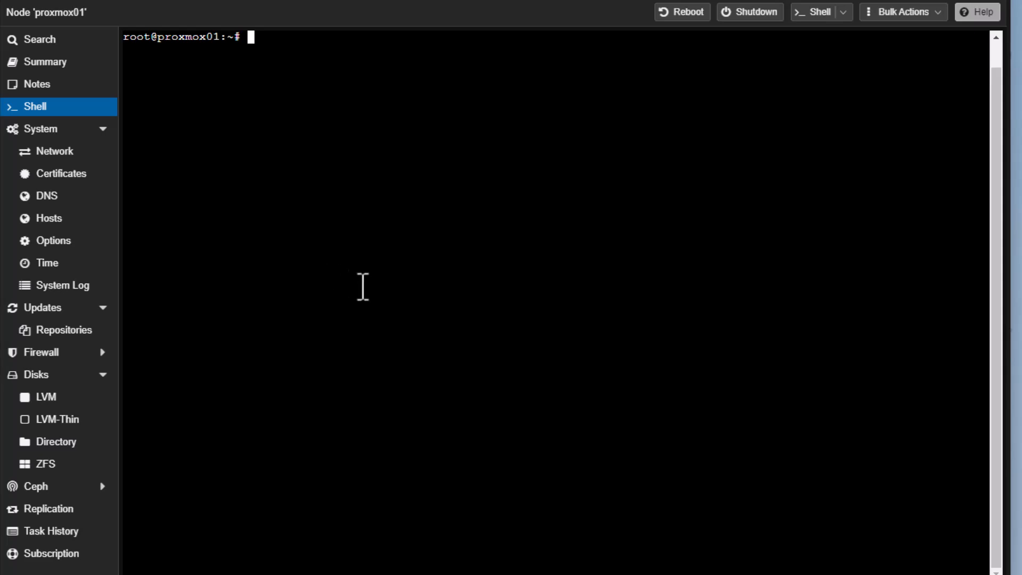
# Step: Generate a powertop --html report and confirm powertop.html is listed in /root with pwd and ls
pyautogui.write('powertop')
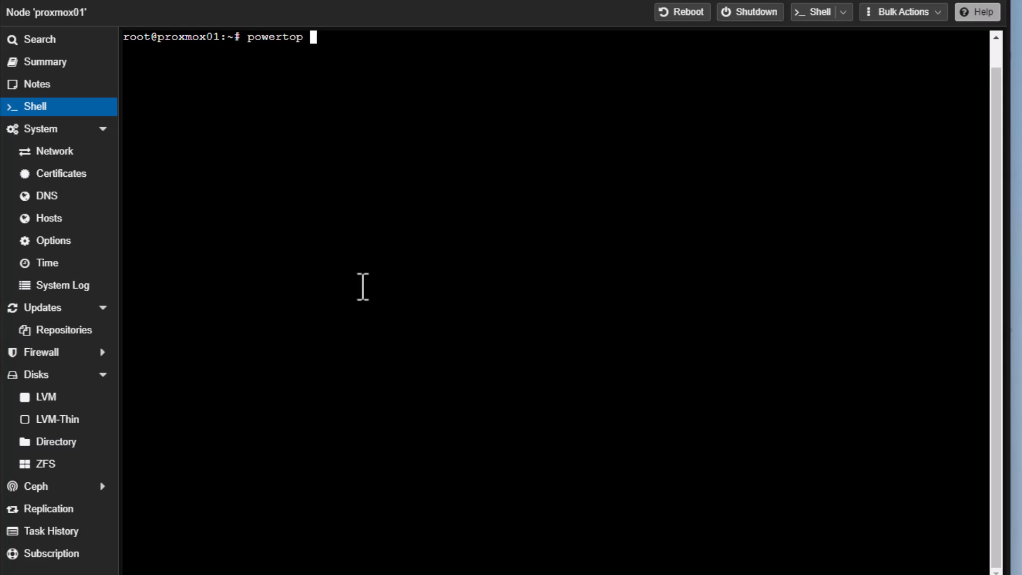
pyautogui.write('--ht')
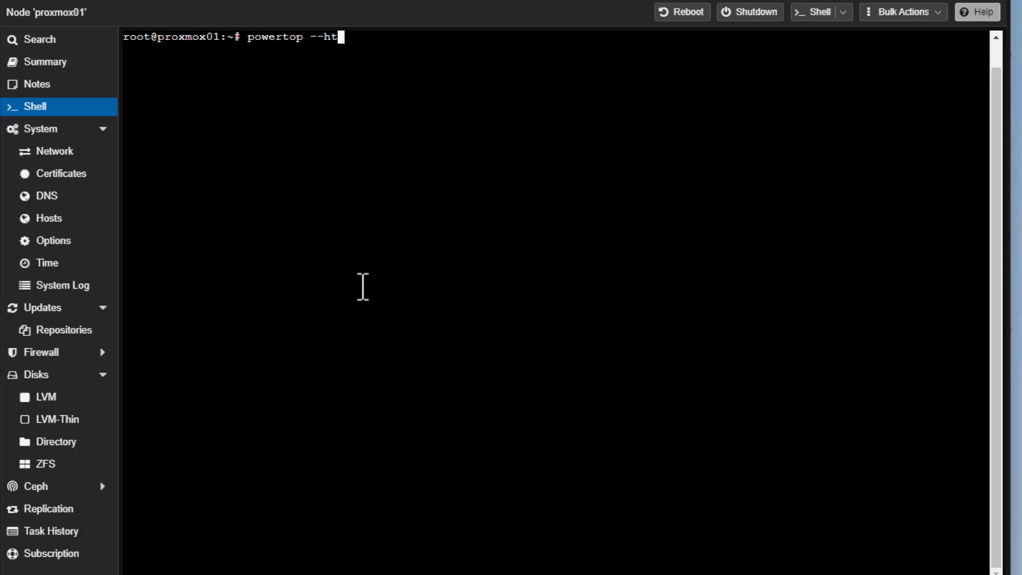
pyautogui.press('Enter')
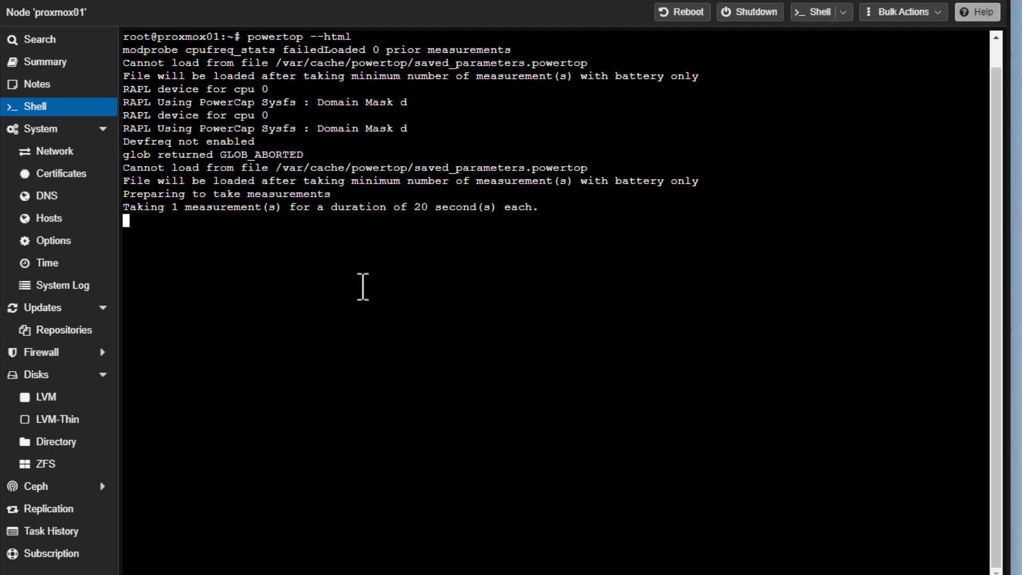
pyautogui.moveTo(290, 293)
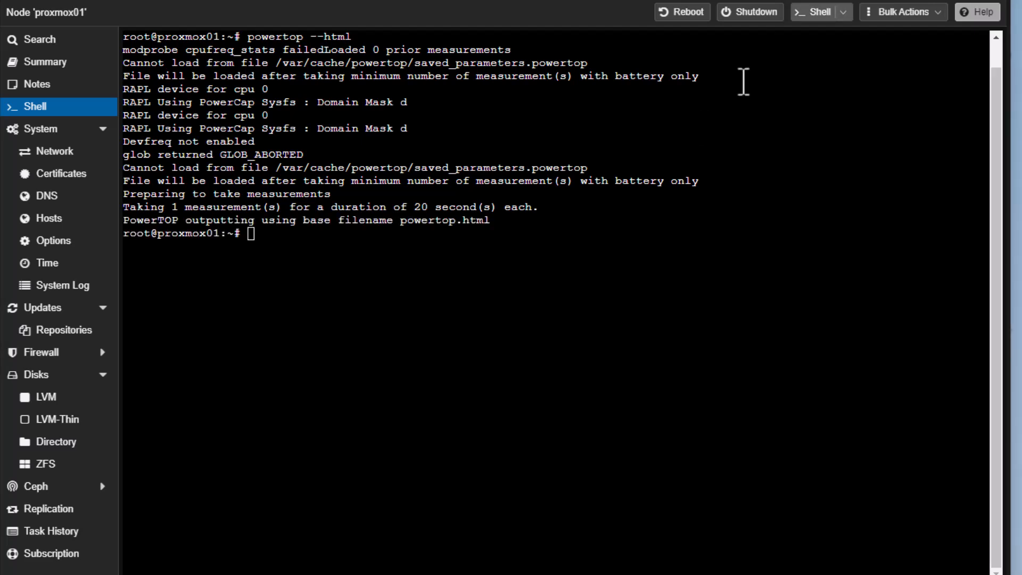
pyautogui.write('pwd')
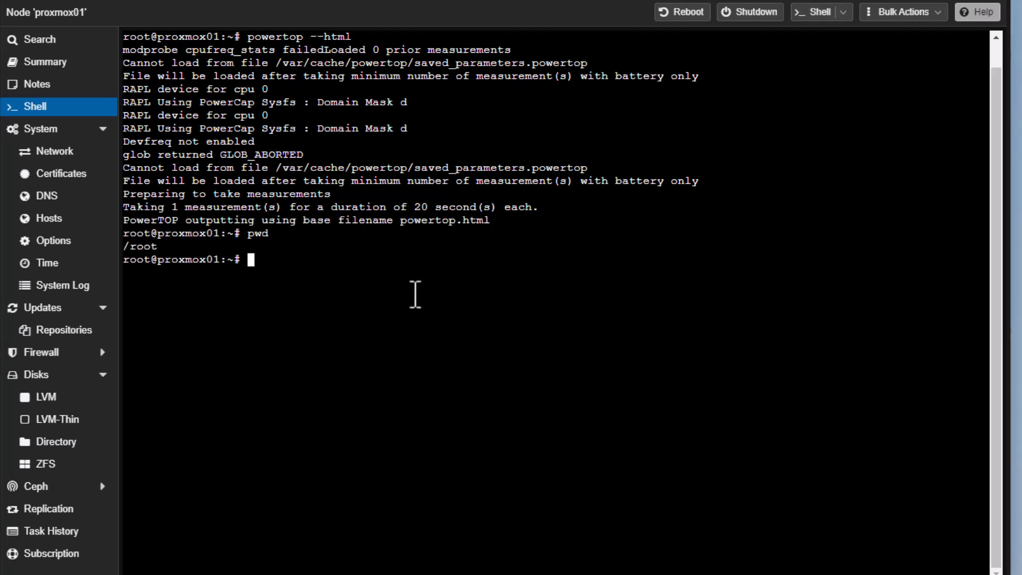
pyautogui.write('ls')
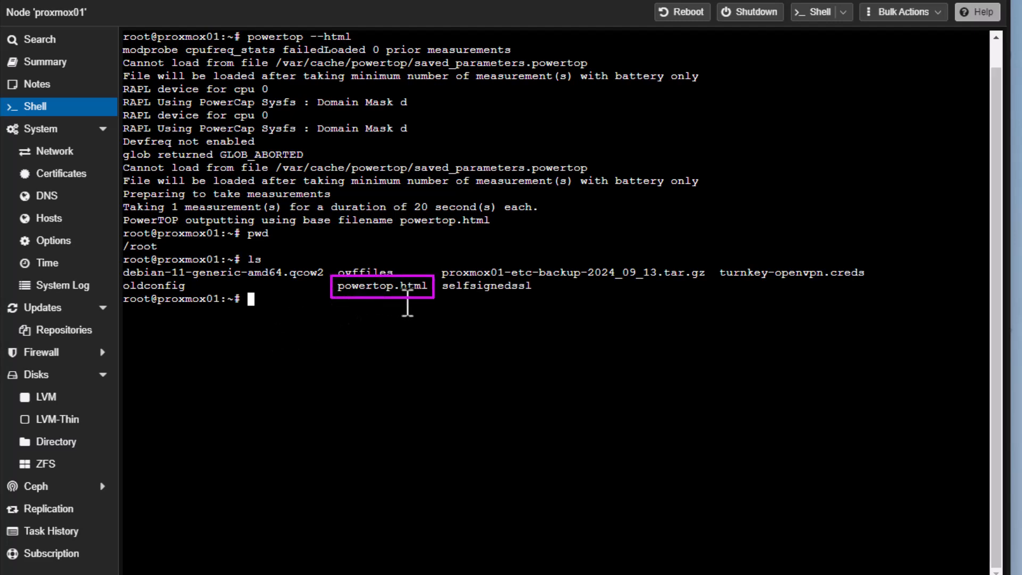
pyautogui.moveTo(371, 314)
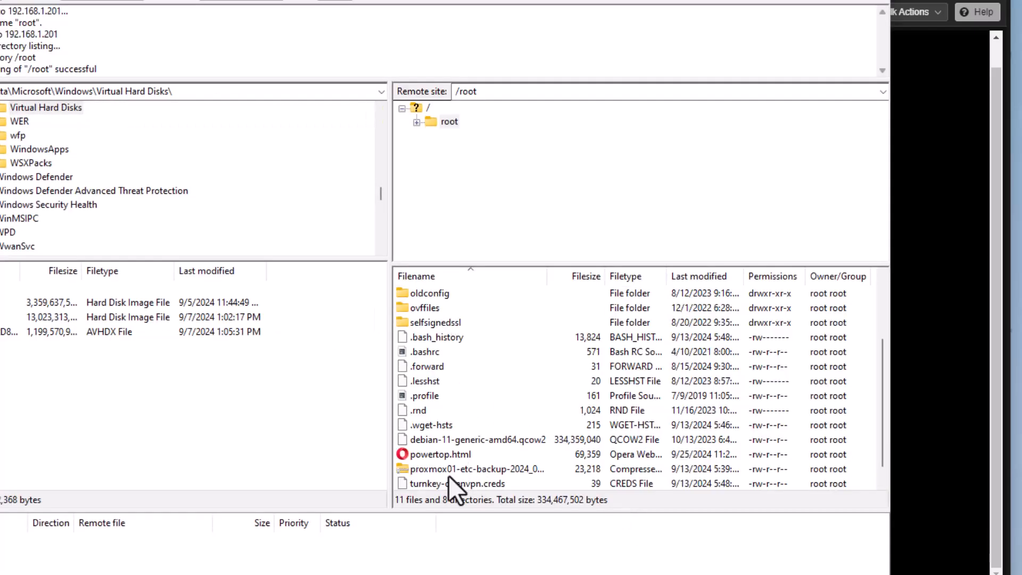
pyautogui.moveTo(55, 336)
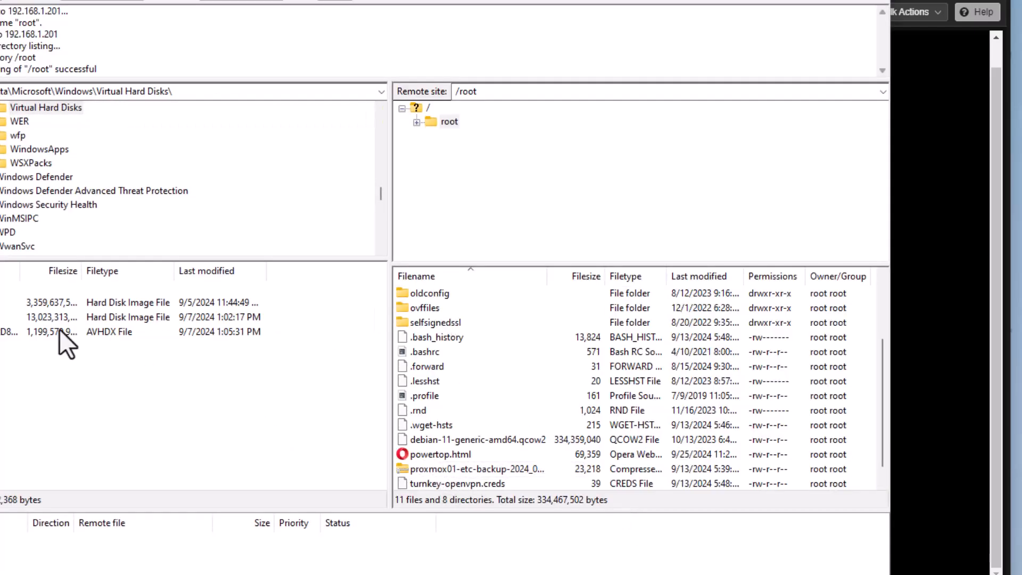
pyautogui.moveTo(310, 98)
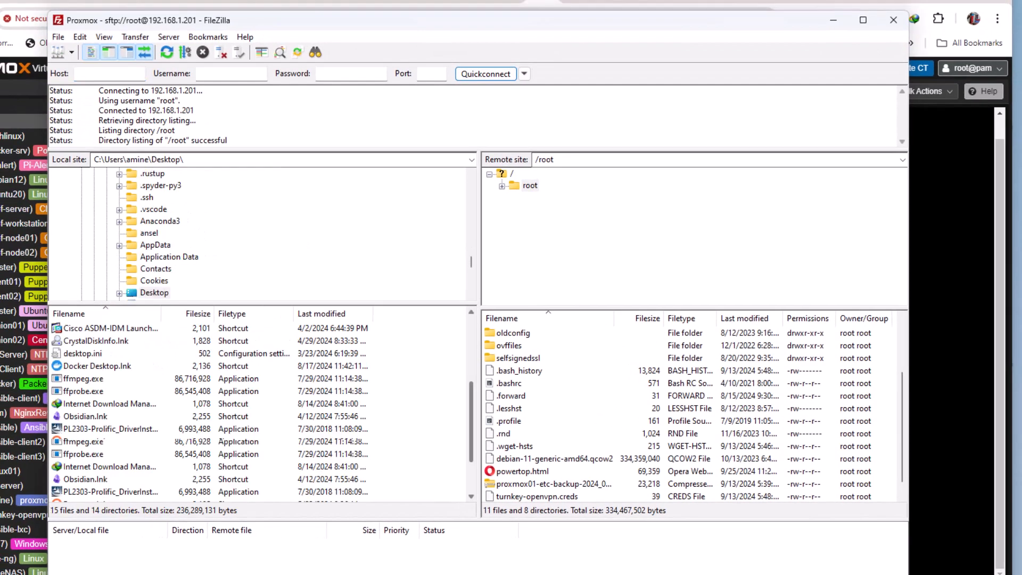
pyautogui.moveTo(320, 479)
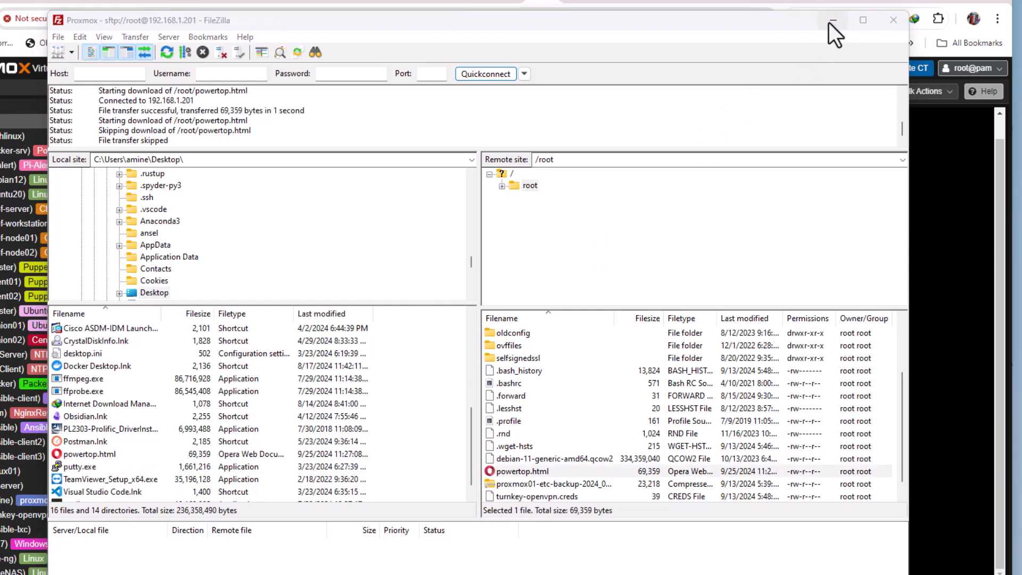
# Step: Minimize FileZilla after downloading powertop.html so the Windows desktop shows
pyautogui.click(834, 20)
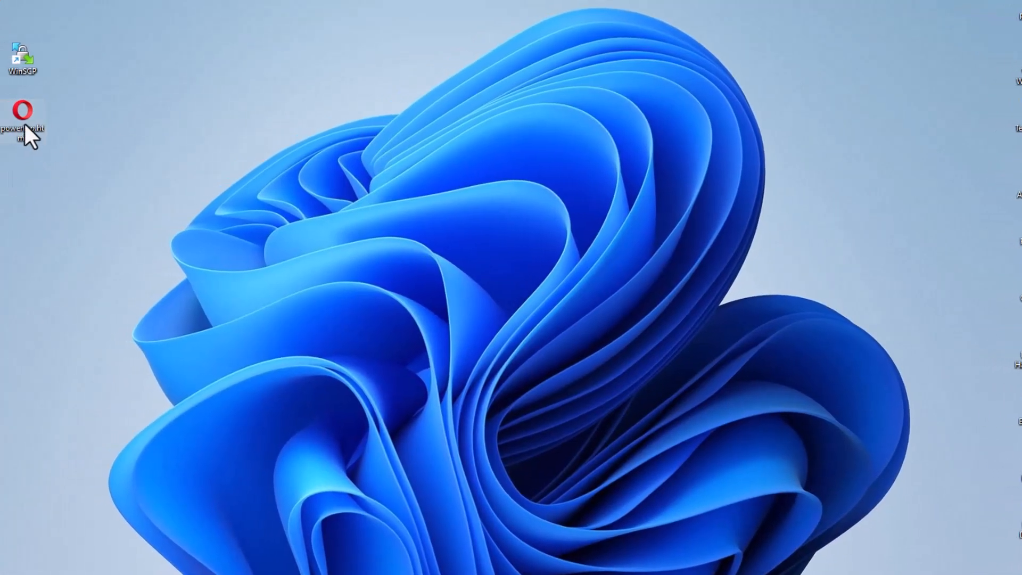
# Step: Launch the desktop's powertop.html in Chrome, showing top power consumers and USB wake status
pyautogui.rightClick(23, 109)
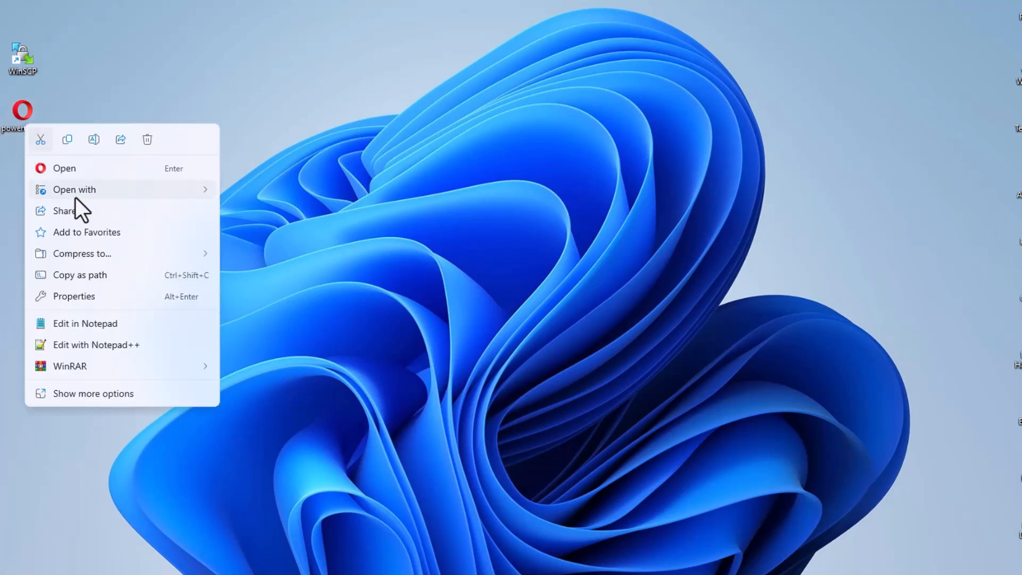
pyautogui.click(287, 226)
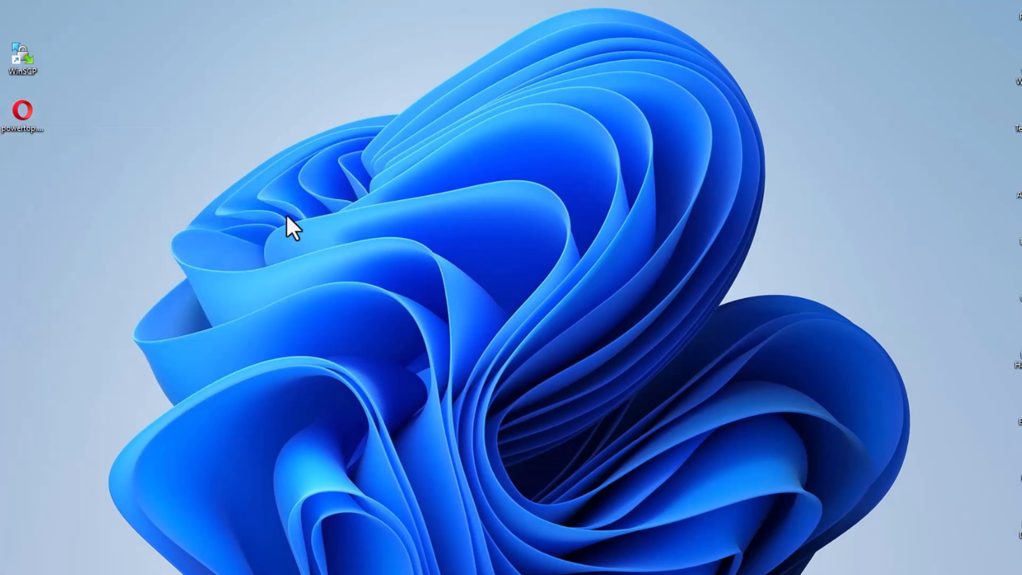
pyautogui.doubleClick(22, 108)
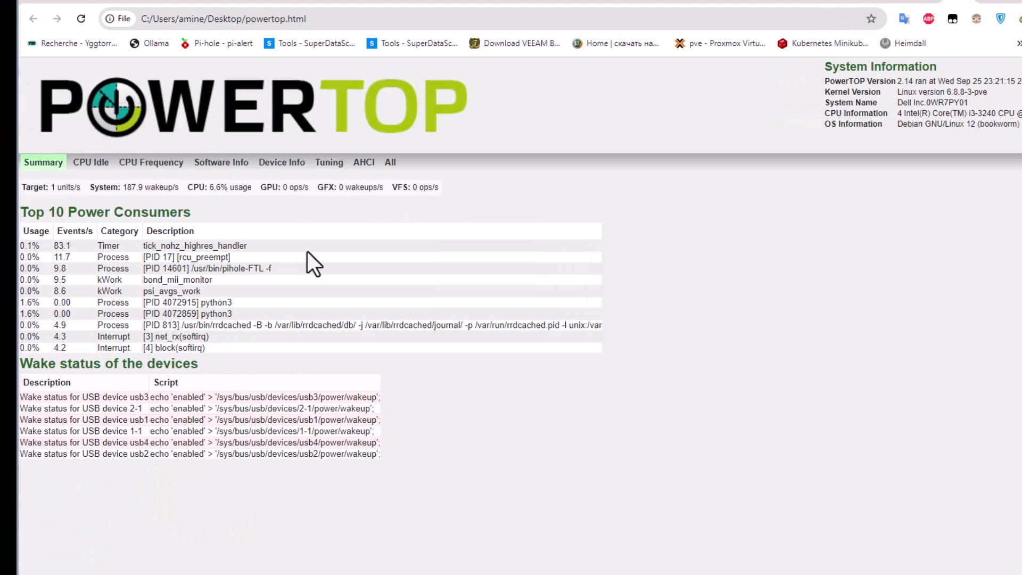
pyautogui.moveTo(404, 276)
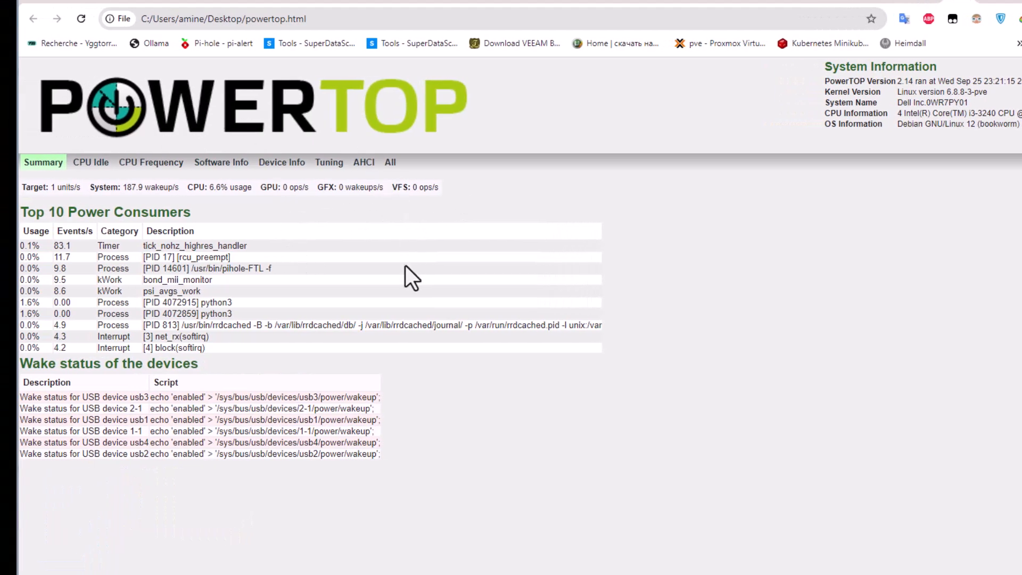
pyautogui.moveTo(398, 511)
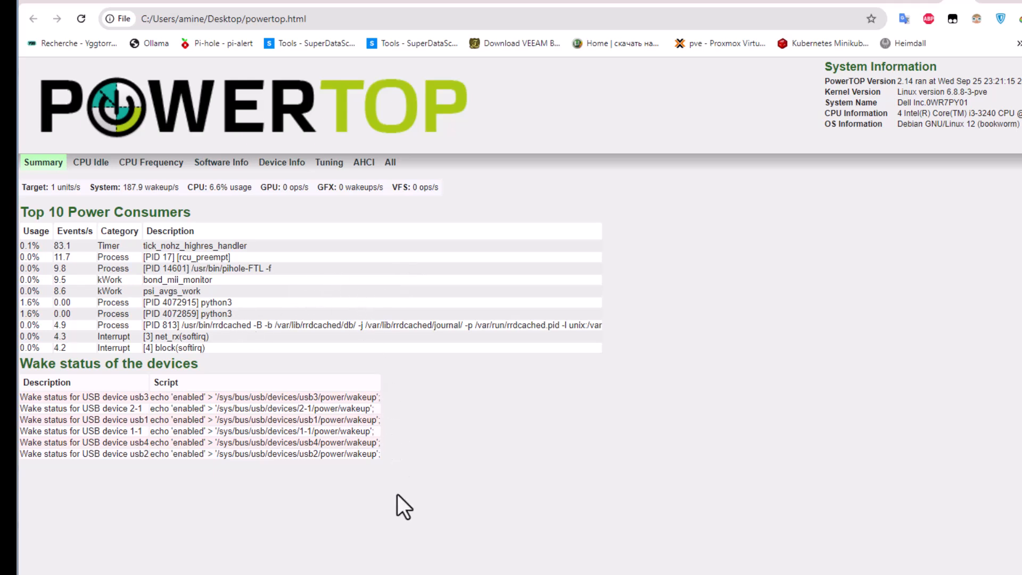
pyautogui.moveTo(658, 294)
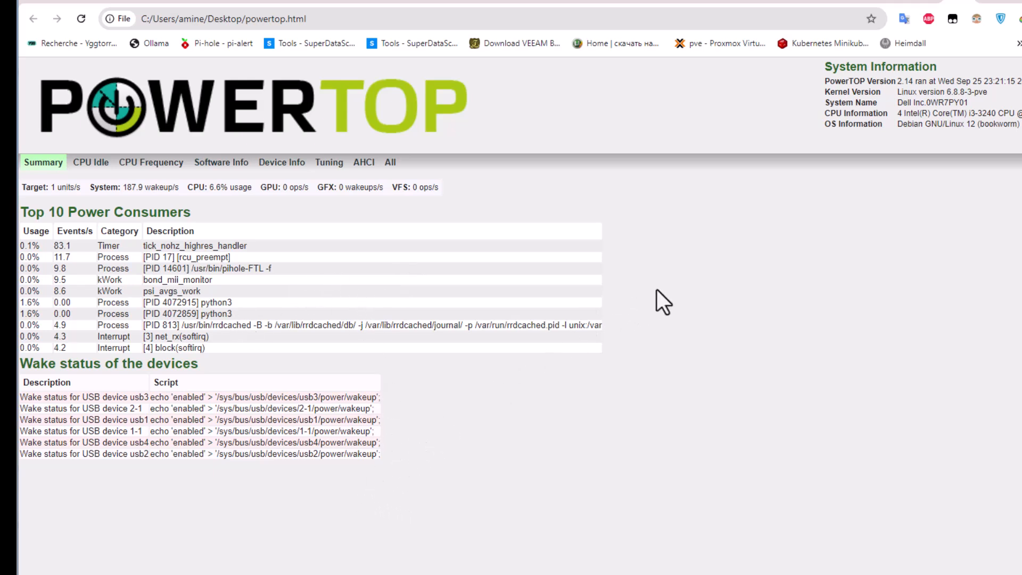